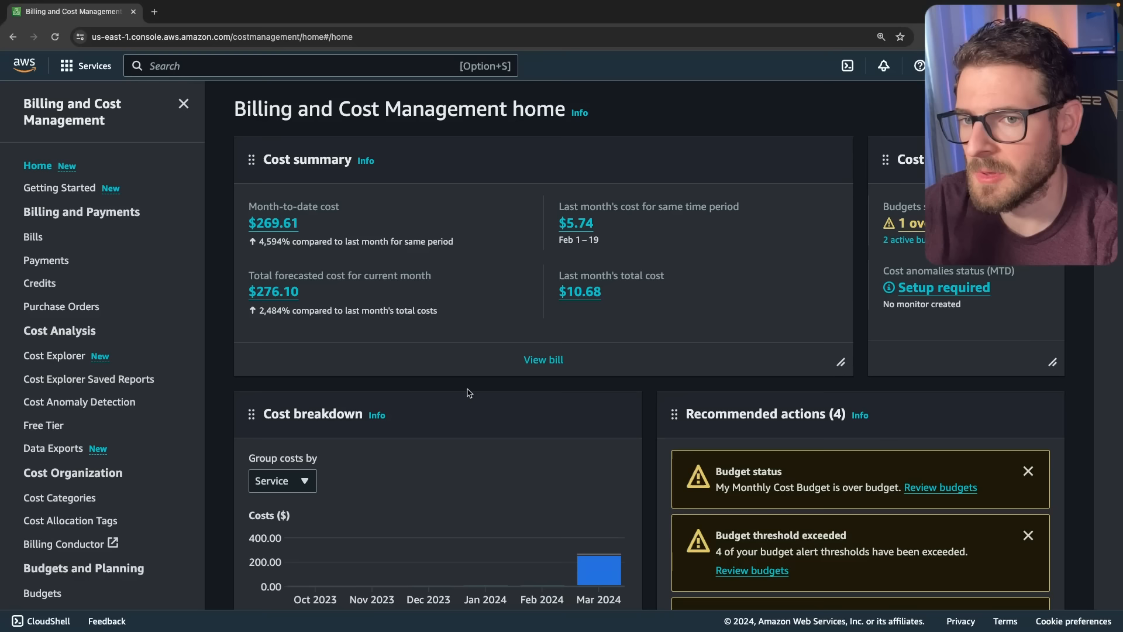
mouse_move(703, 359)
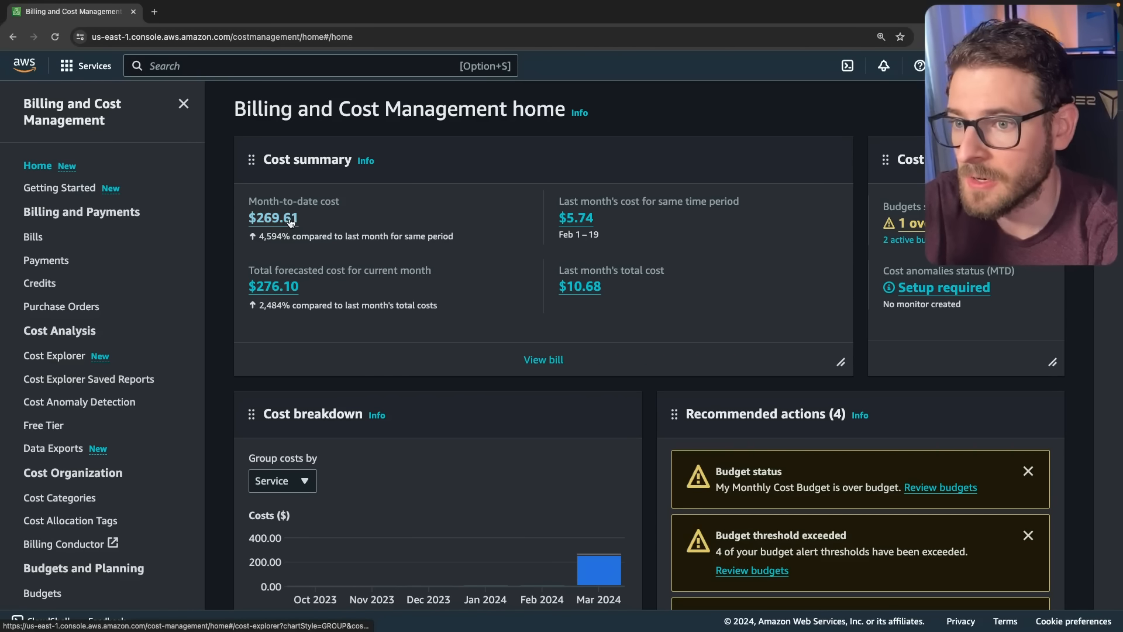
Step: View this month's bill and expand CloudFront charges showing $207.15 HTTPS requests and $31.37 bandwidth
left_click_drag(258, 236, 453, 235)
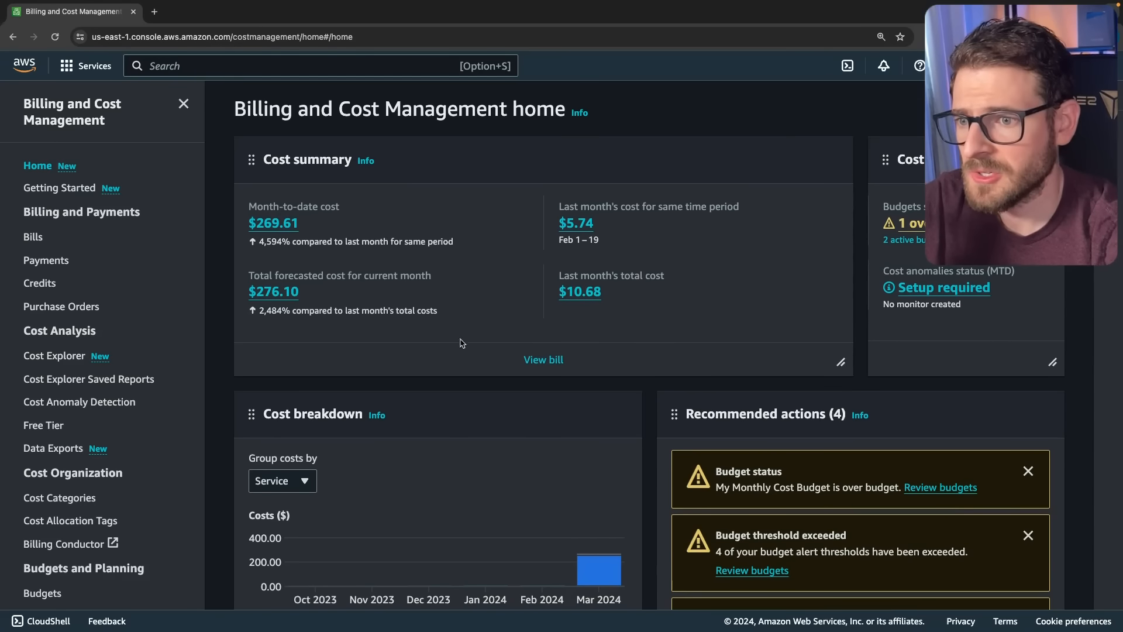
left_click(543, 360)
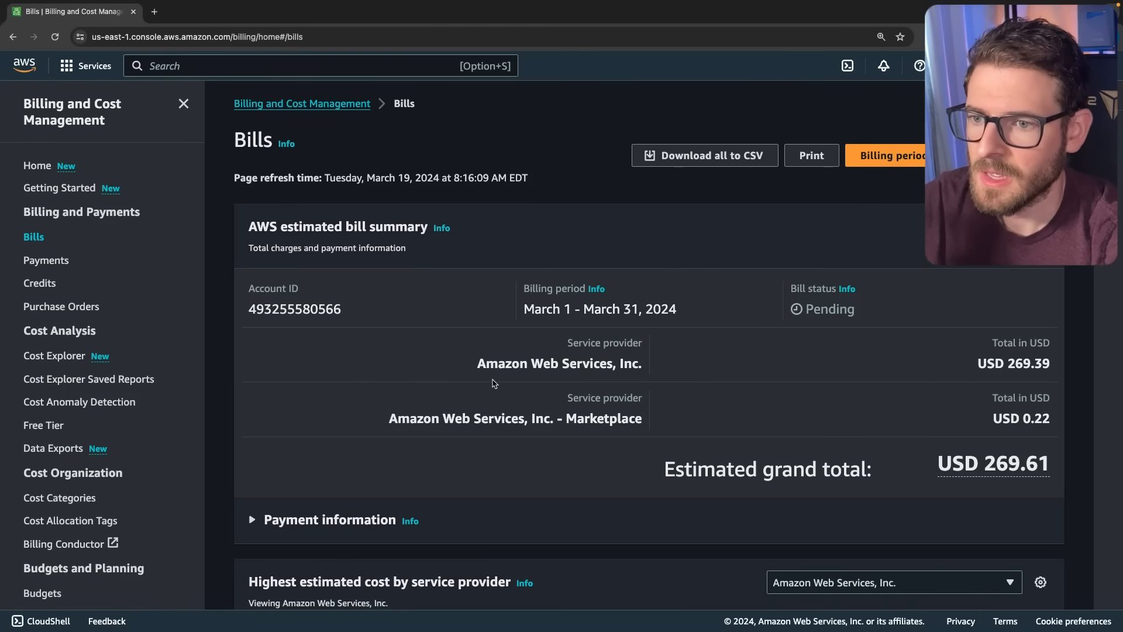
scroll("down", 3)
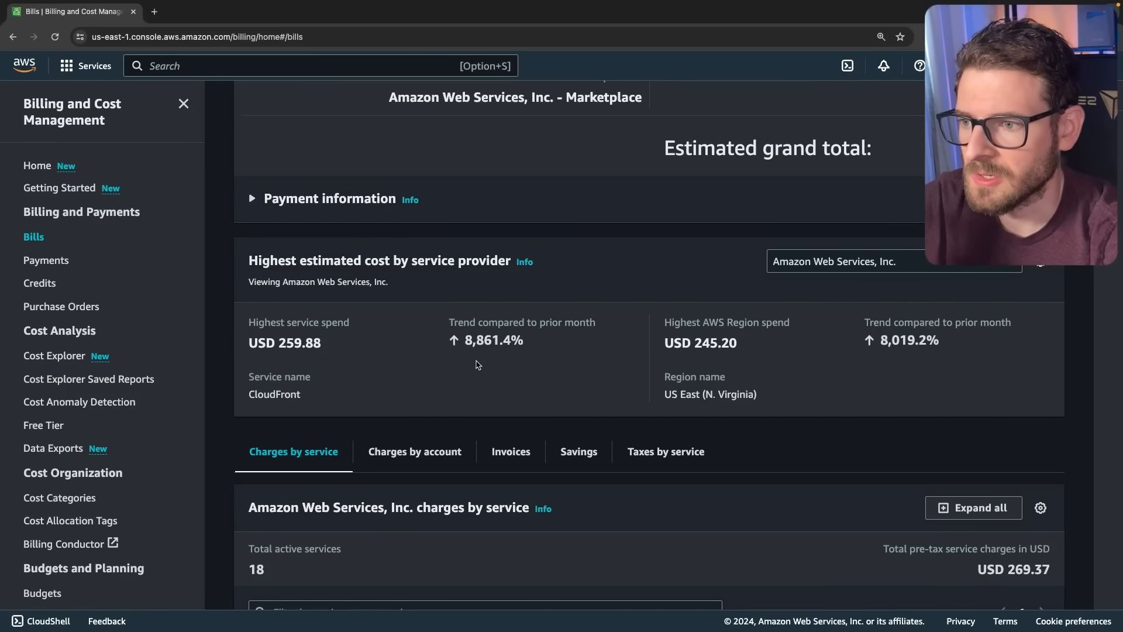
scroll("down", 3)
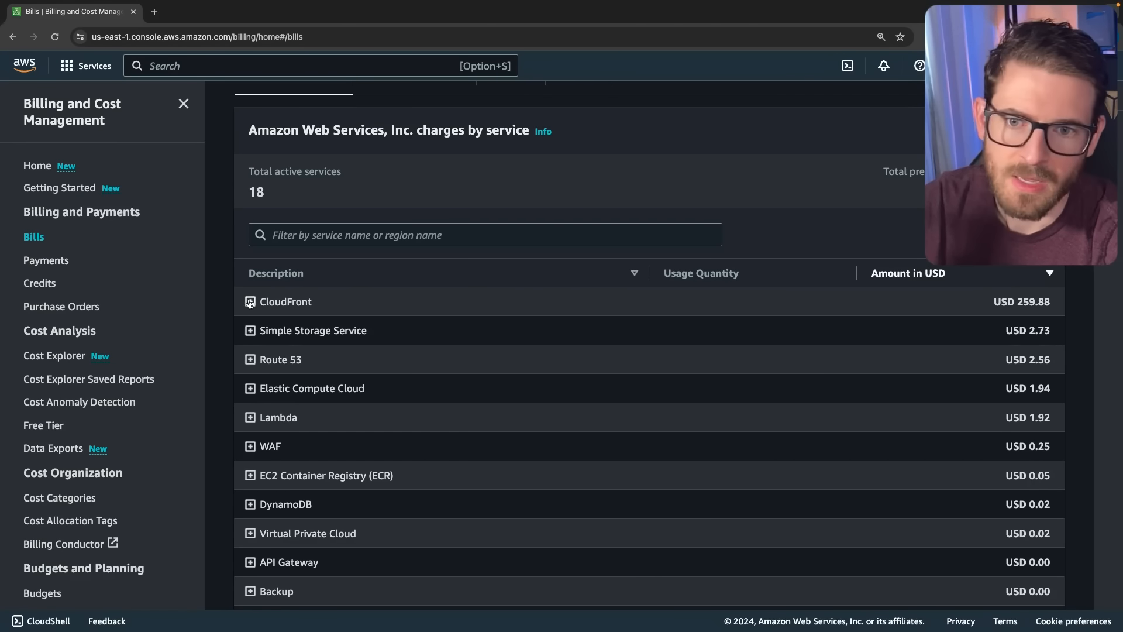
left_click(250, 301)
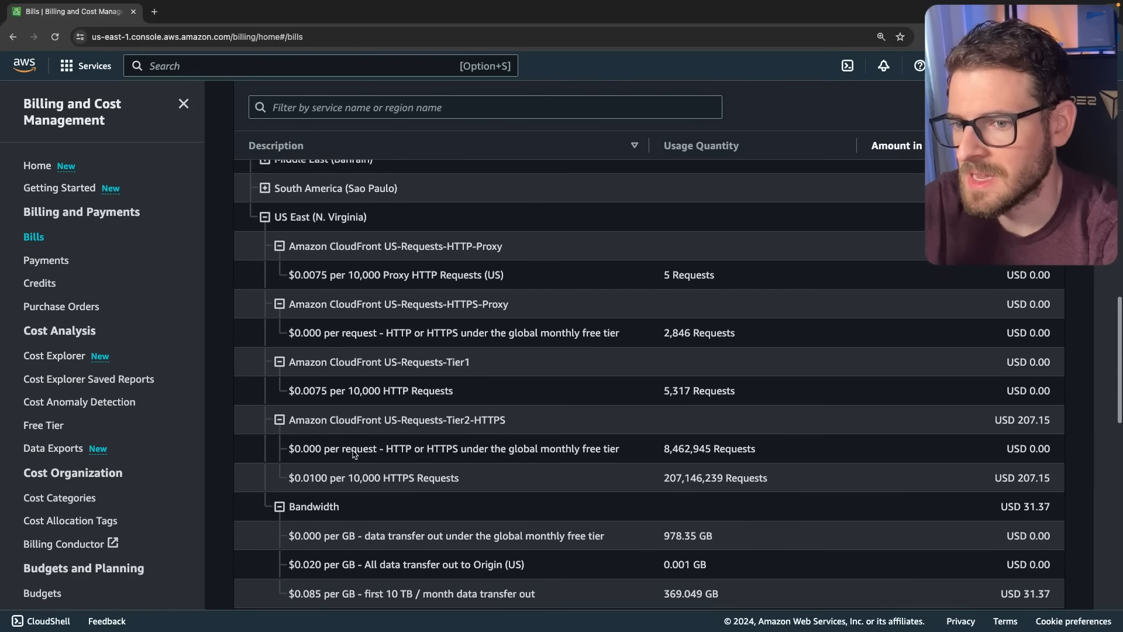
scroll("down", 3)
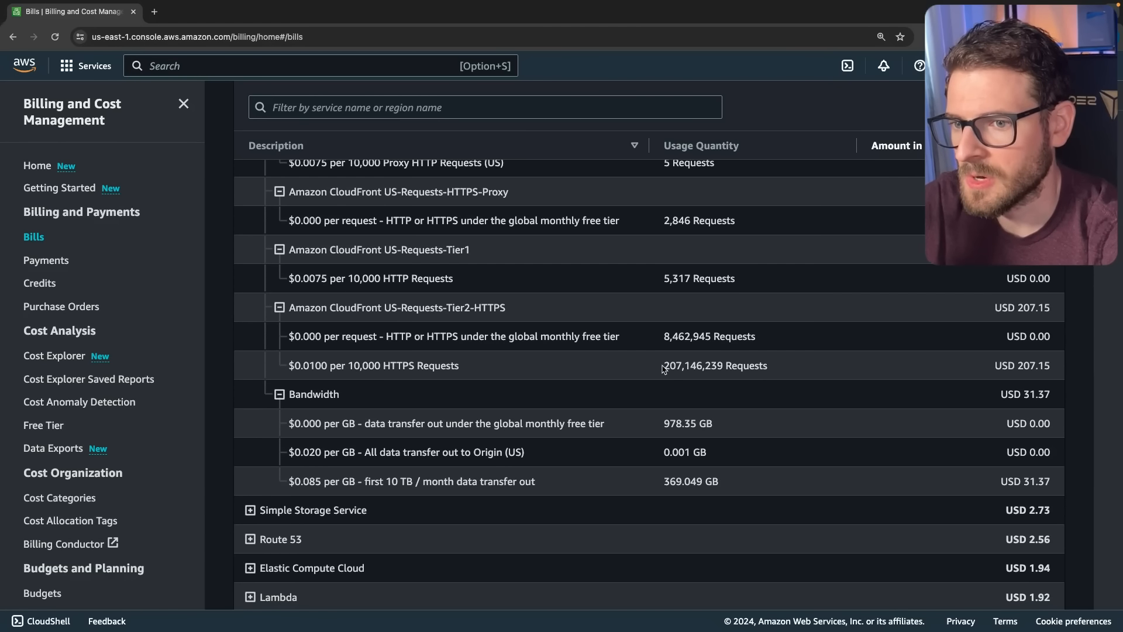
mouse_move(1007, 355)
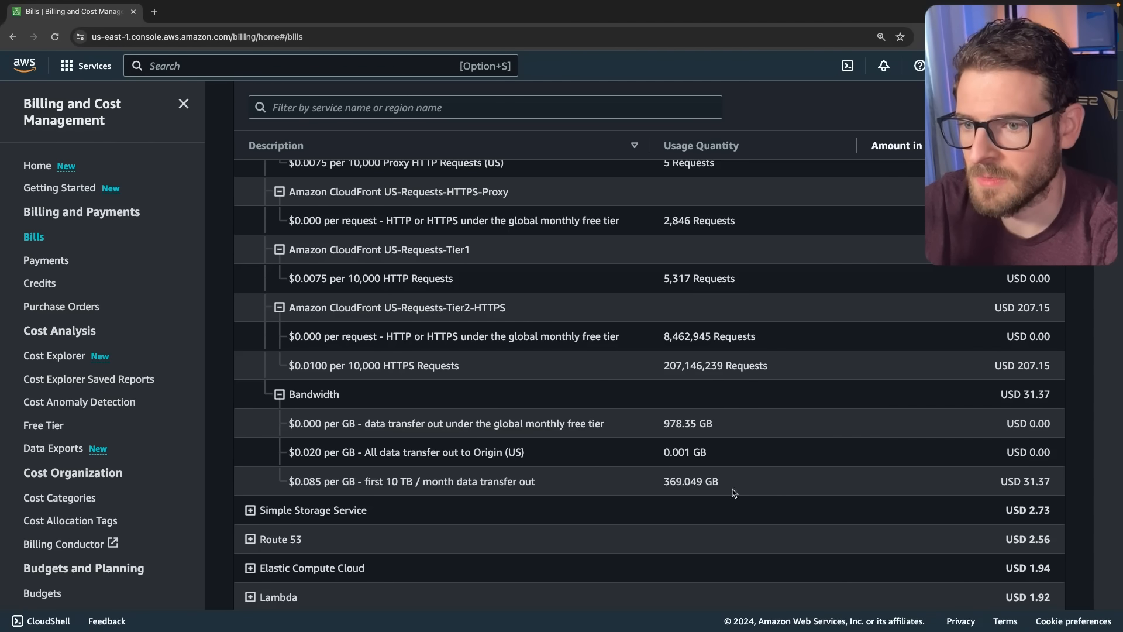
Step: Navigate to CloudFront, select the icongeneratorai.com distribution, and show the Monitoring list of distributions
type("cloudfront")
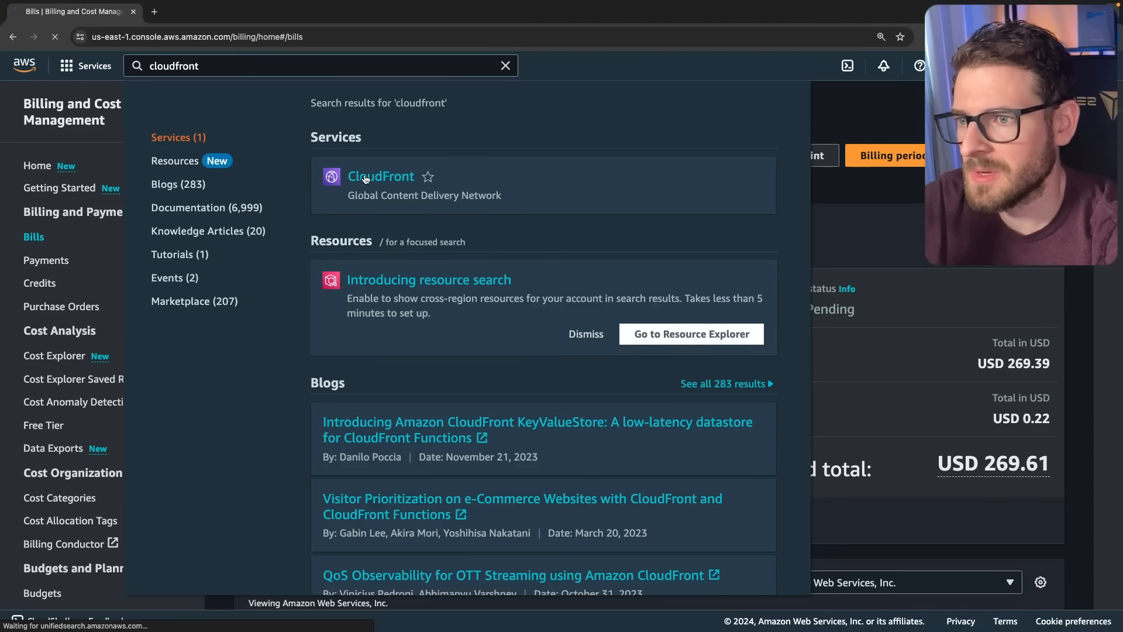
left_click(380, 177)
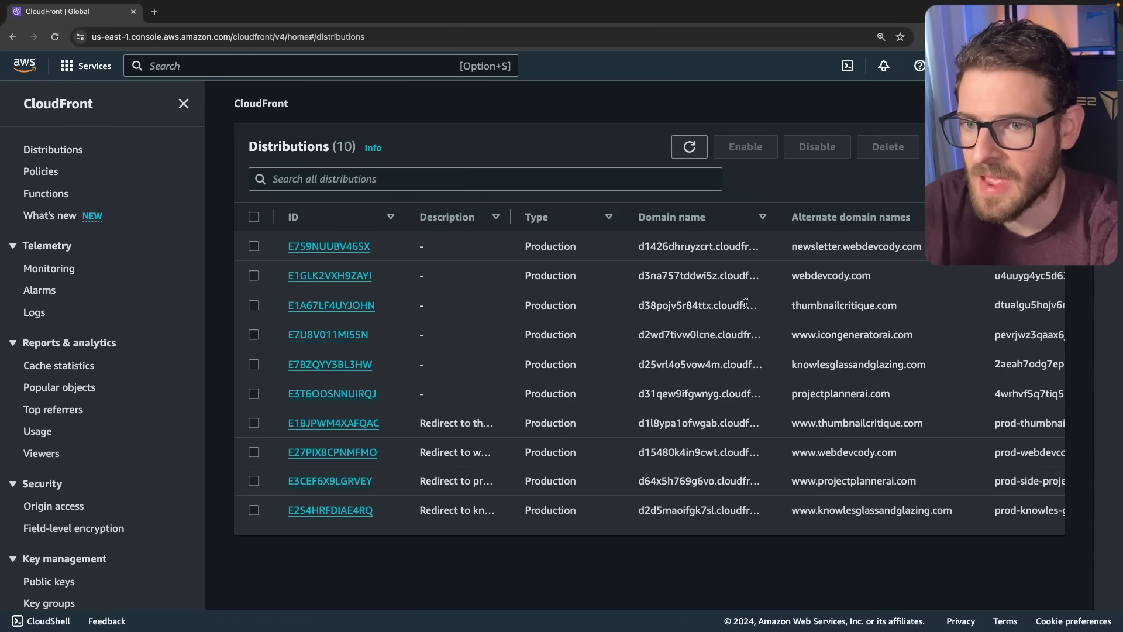
double_click(852, 335)
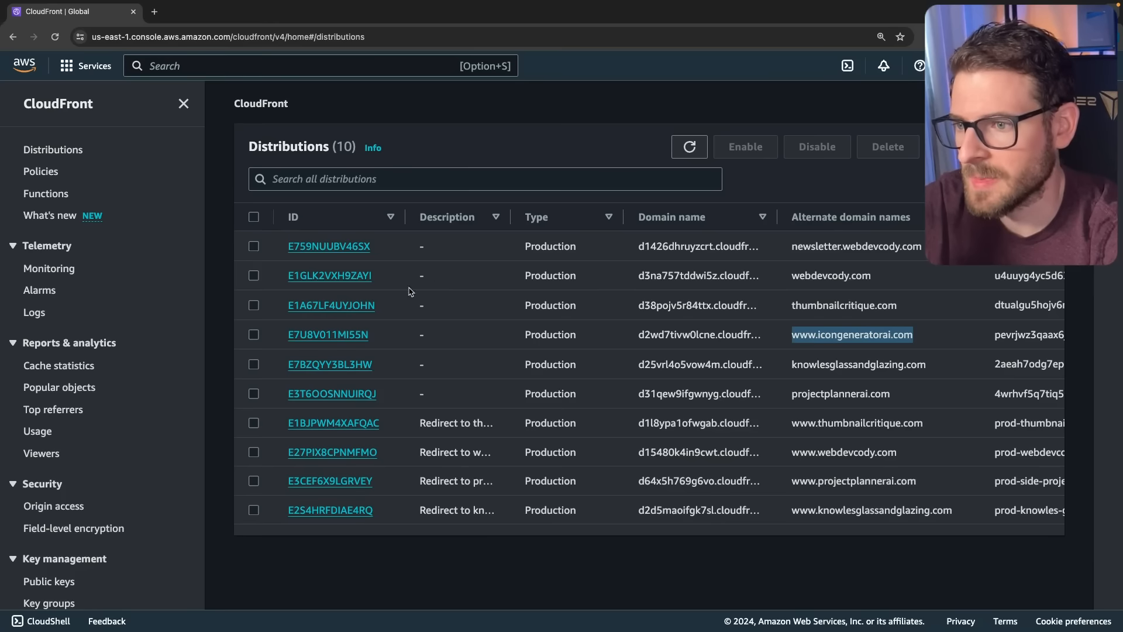
left_click(327, 335)
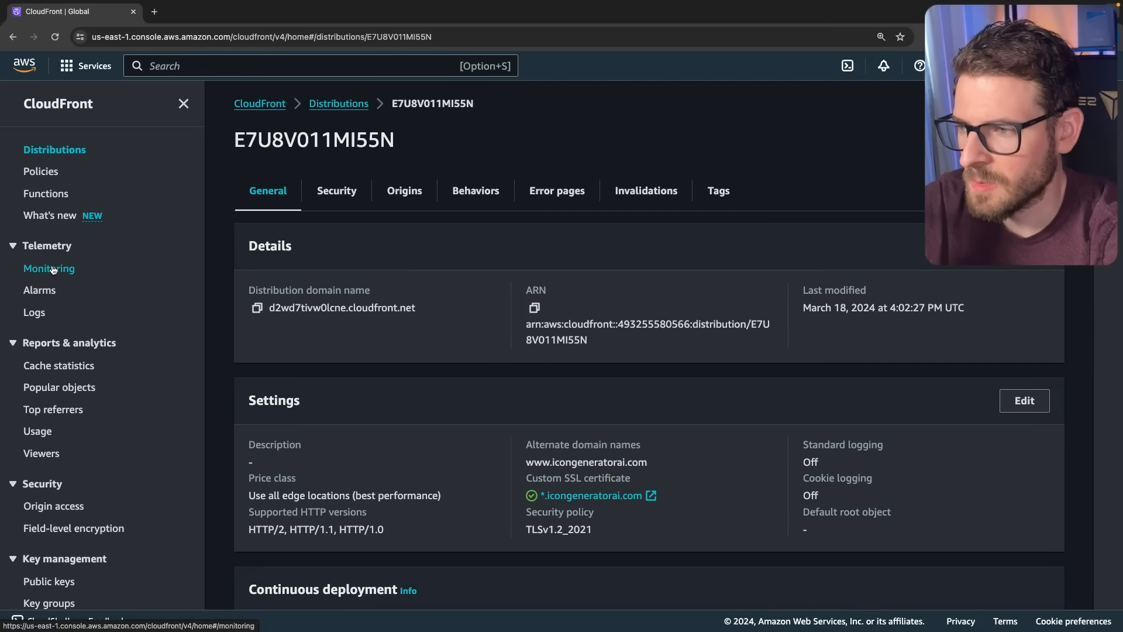
left_click(50, 268)
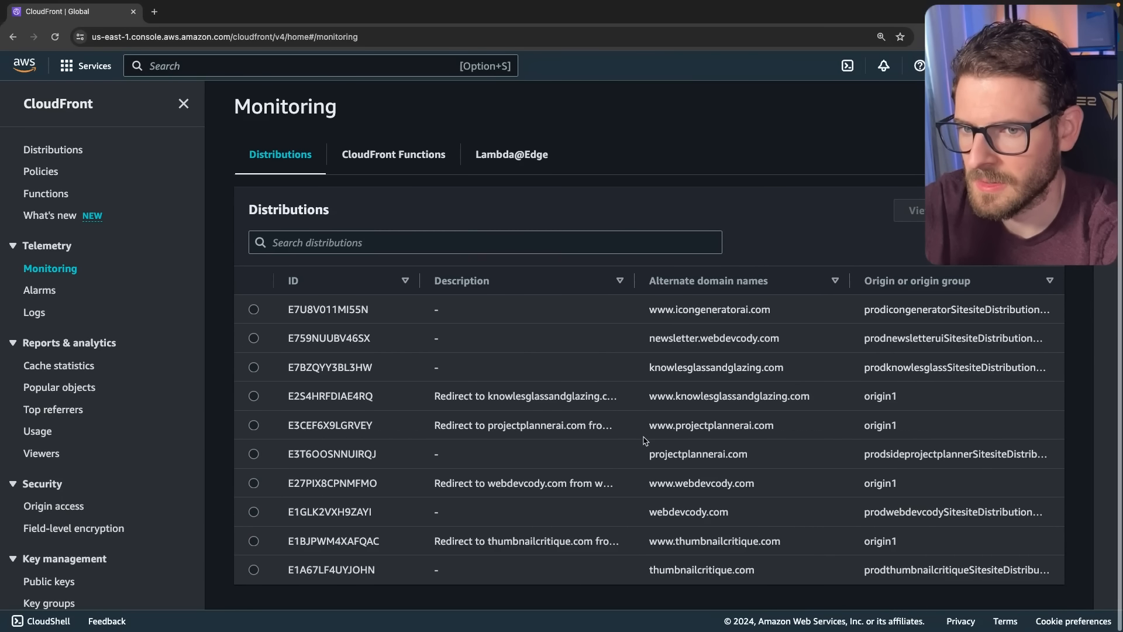
Step: Show distribution metrics for icongeneratorai.com with the 8.28 million request spike on 17 March
left_click(254, 309)
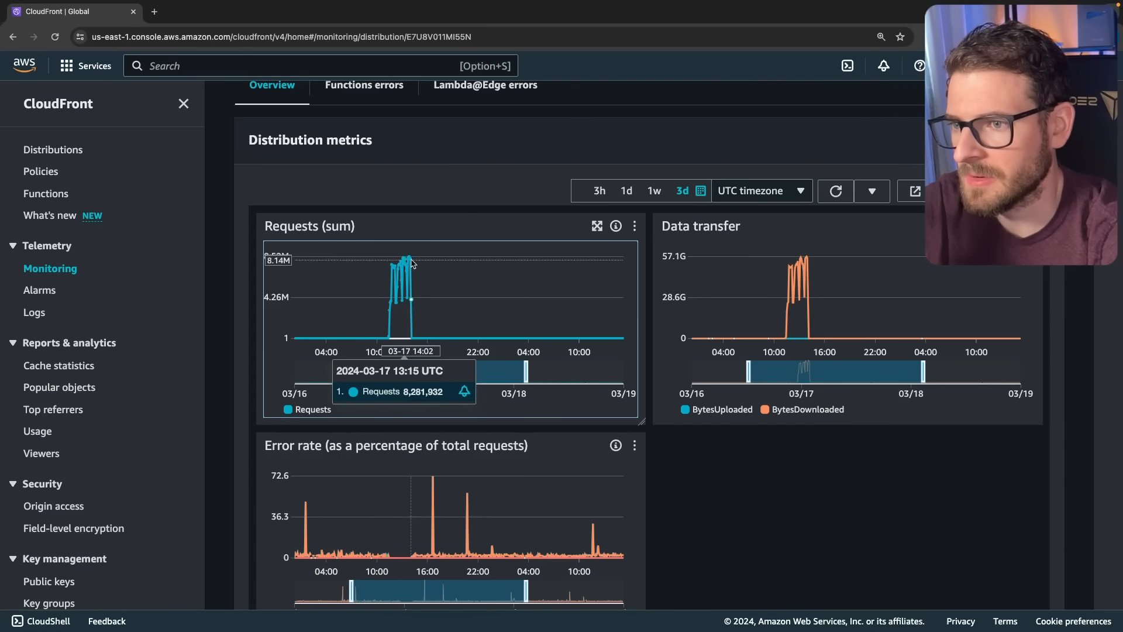
mouse_move(388, 276)
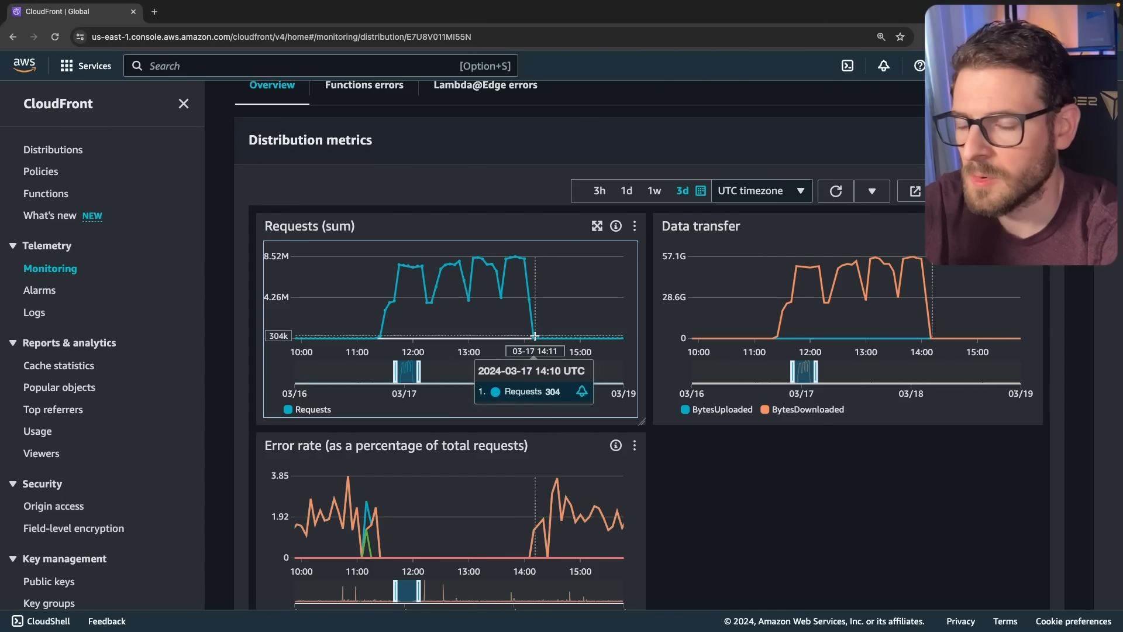
mouse_move(523, 351)
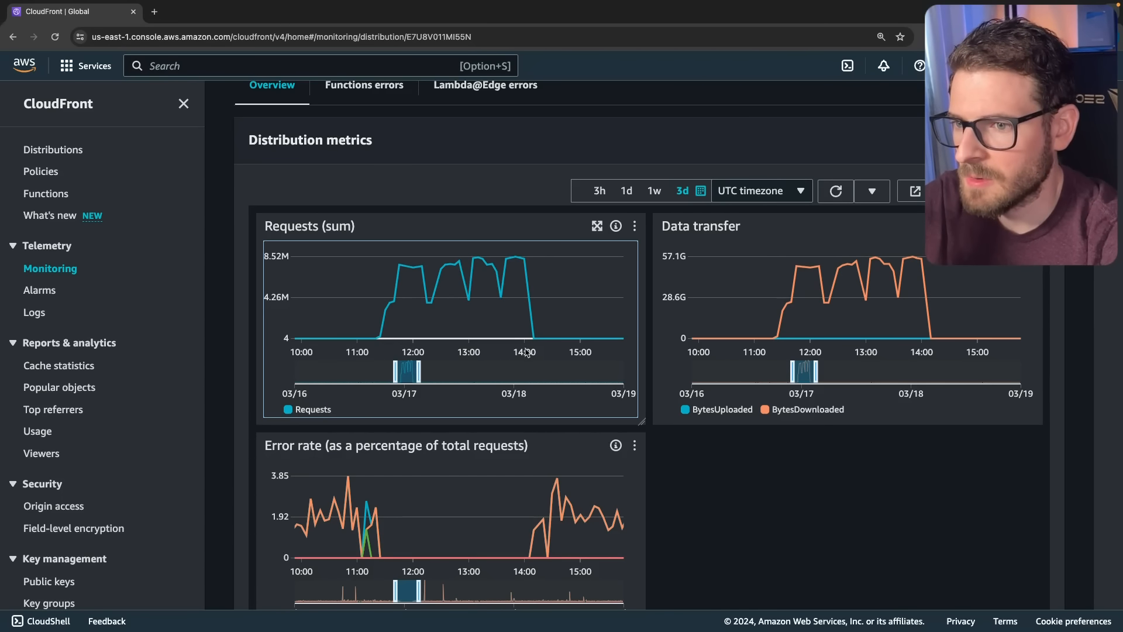
mouse_move(372, 350)
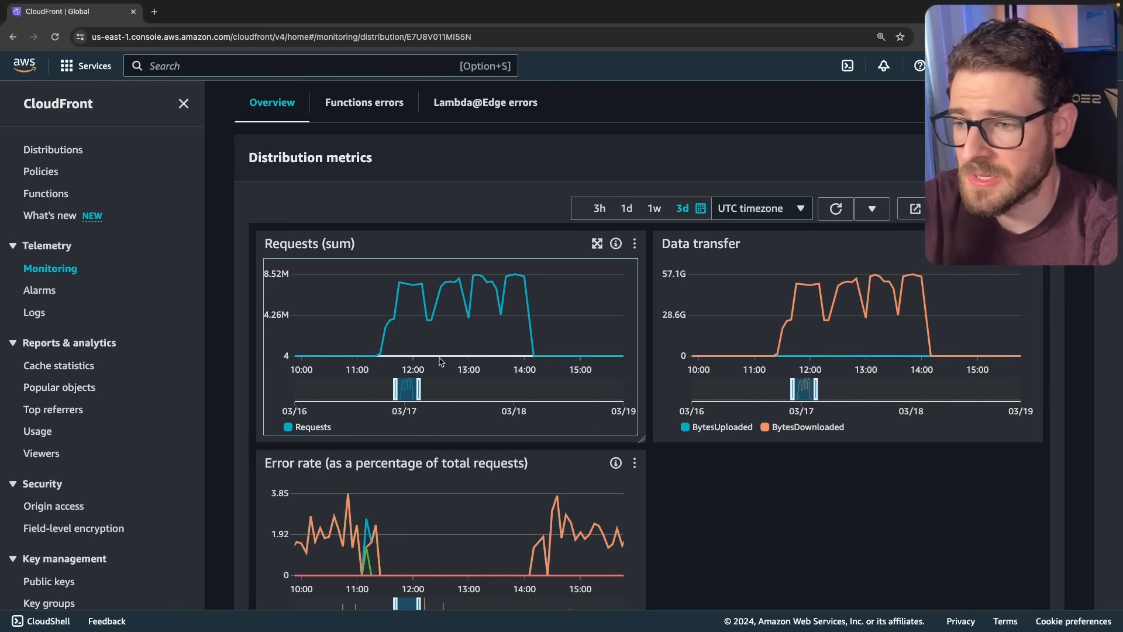
mouse_move(408, 314)
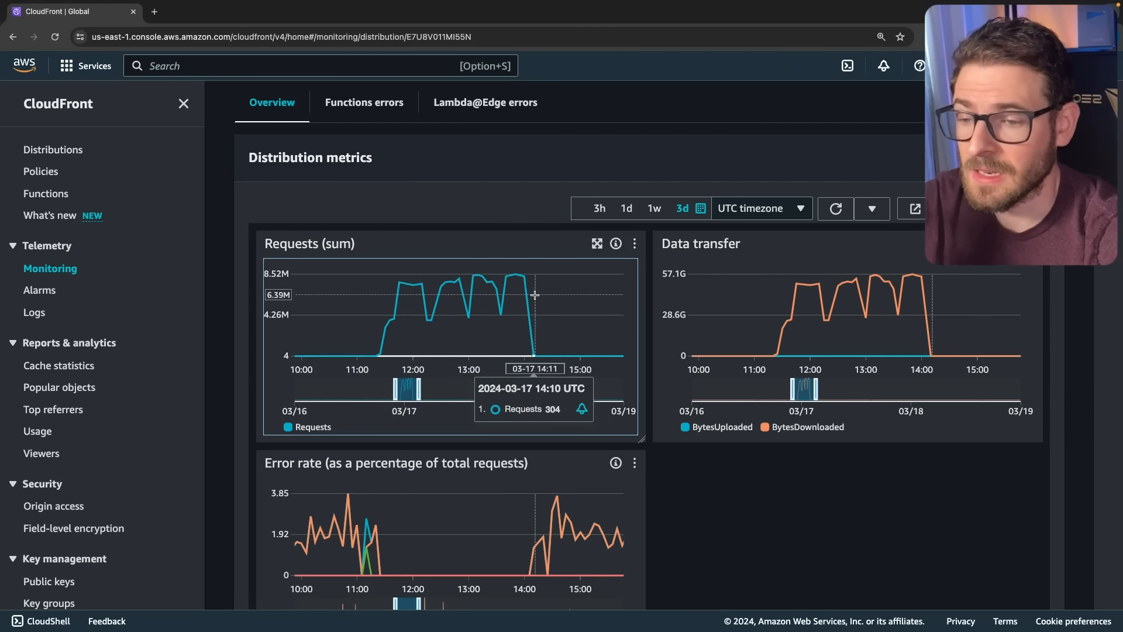
mouse_move(527, 286)
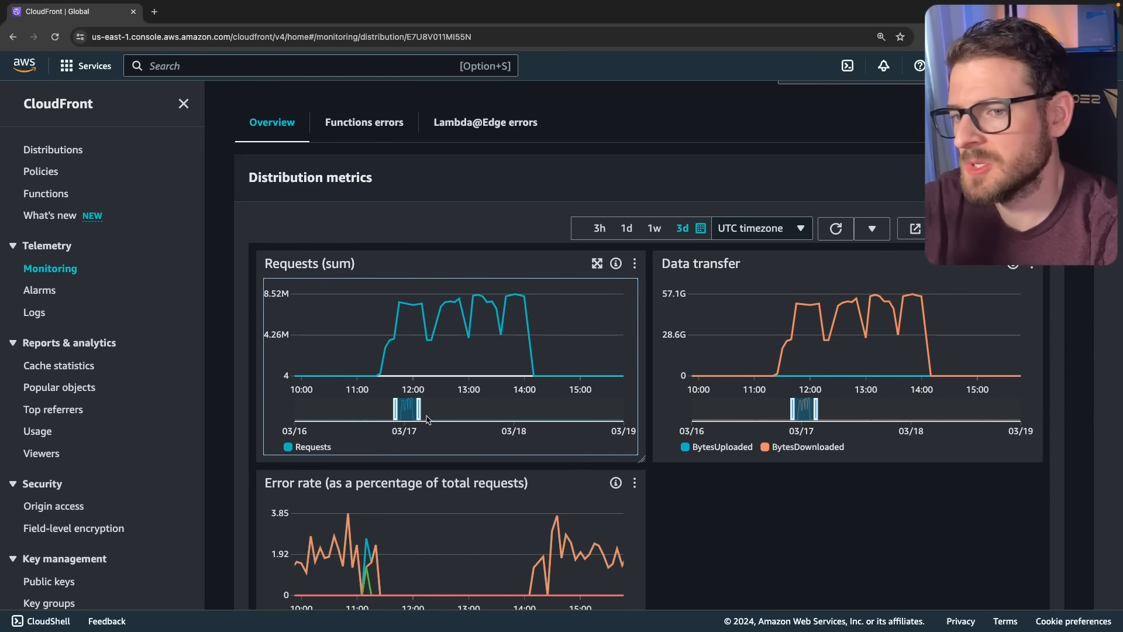
mouse_move(406, 305)
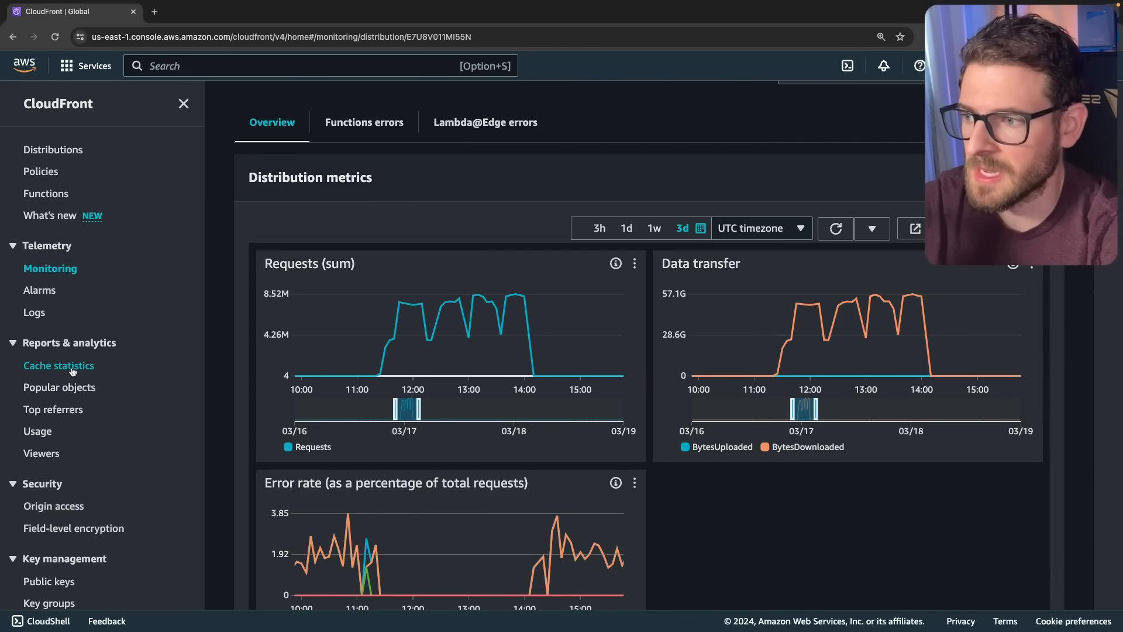
Step: Show the Popular objects report for E7U8V011MI55N, zoomed in, with /community leading at about 215 million requests
left_click(59, 388)
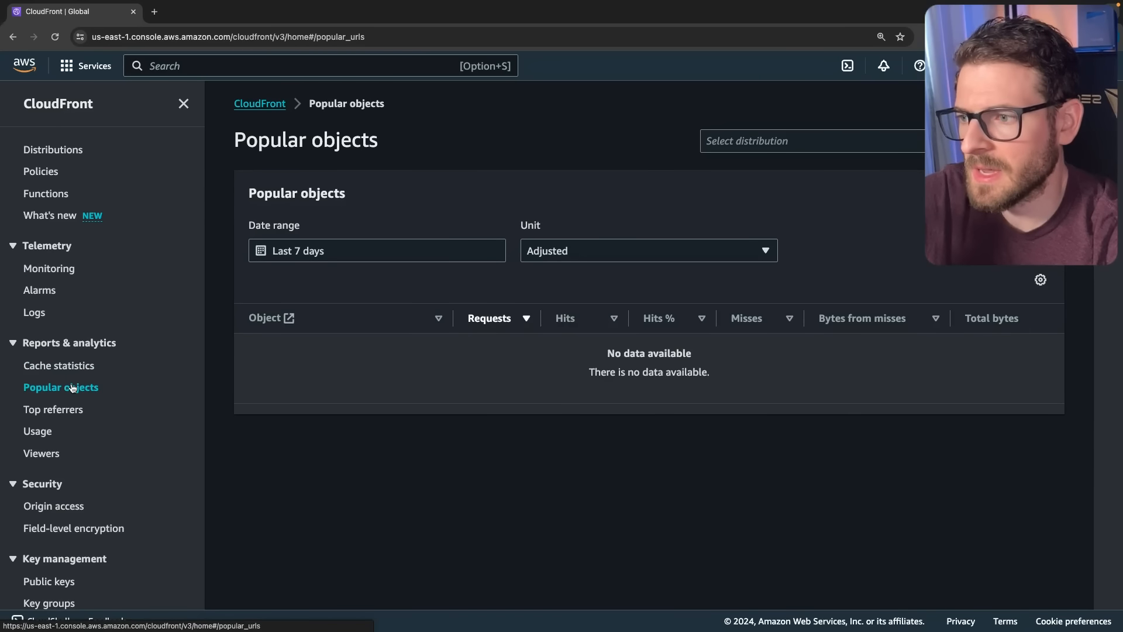
left_click(812, 140)
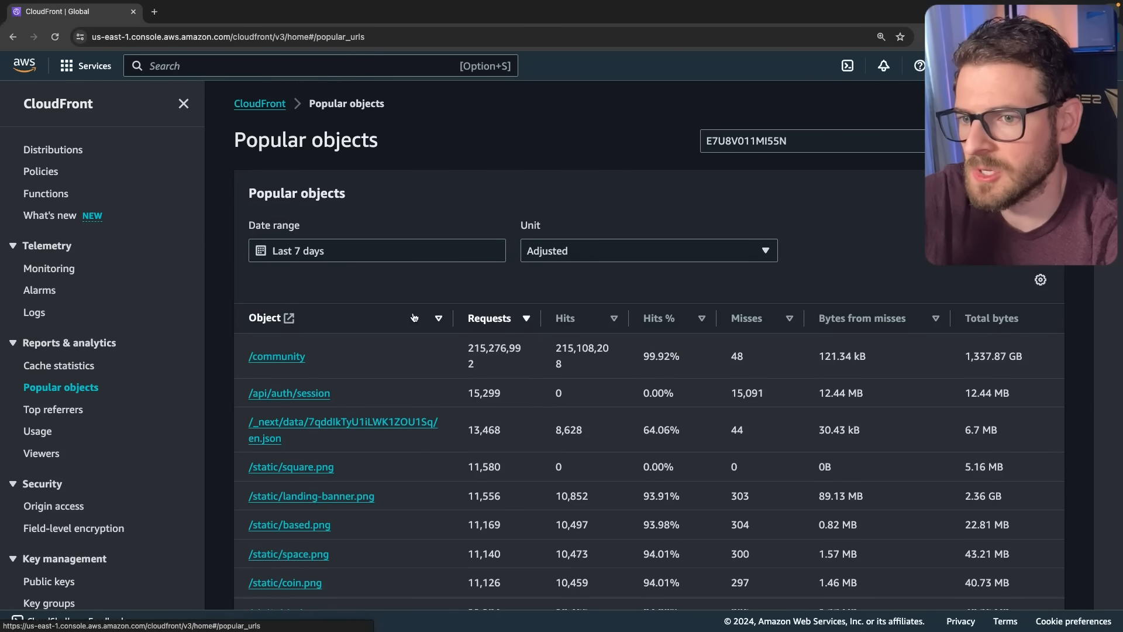
scroll("down", 3)
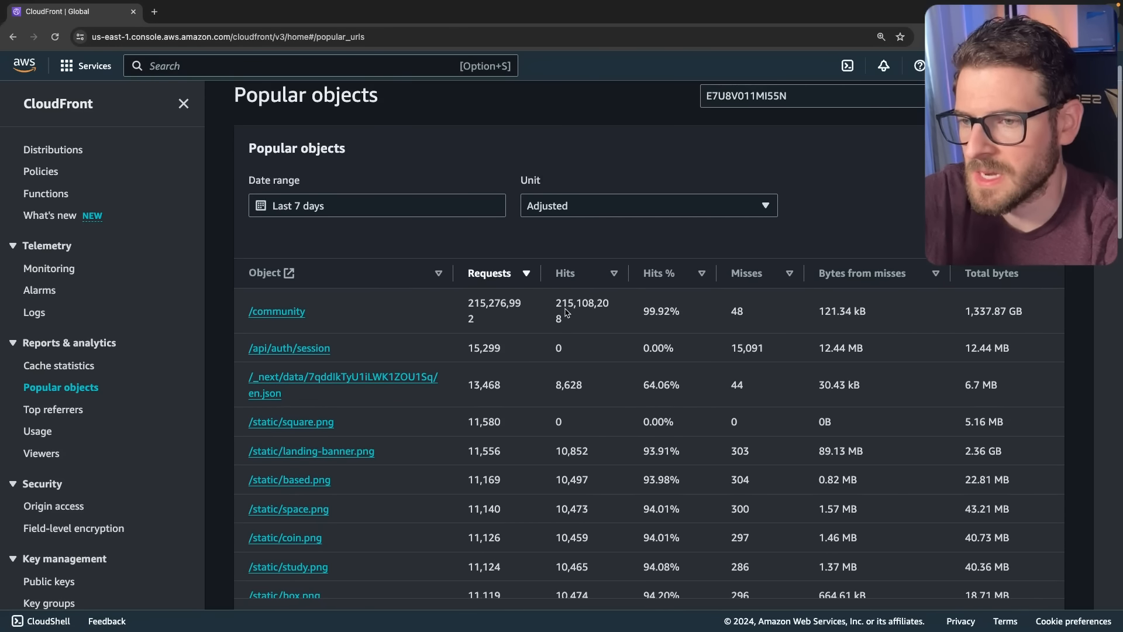
key("ctrl+plus")
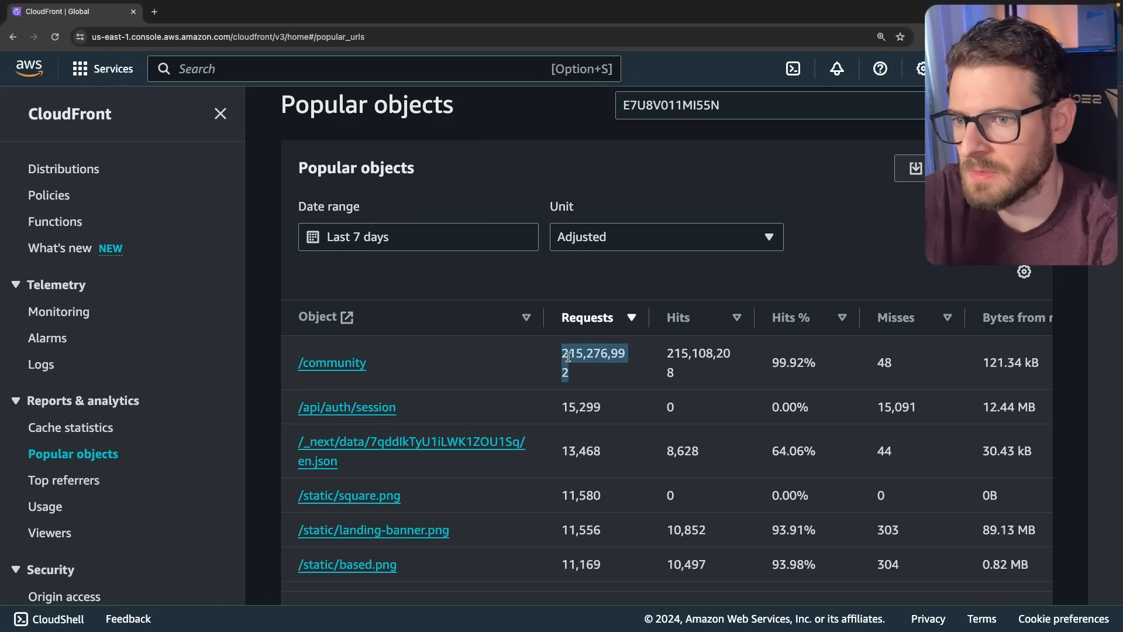
scroll("right", 3)
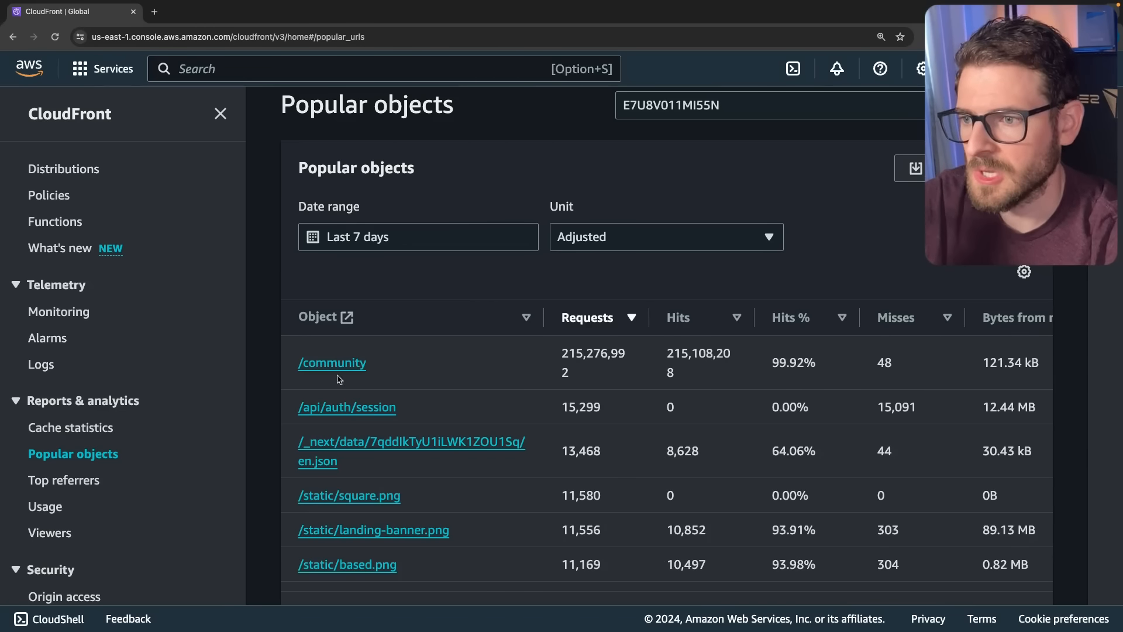
mouse_move(331, 363)
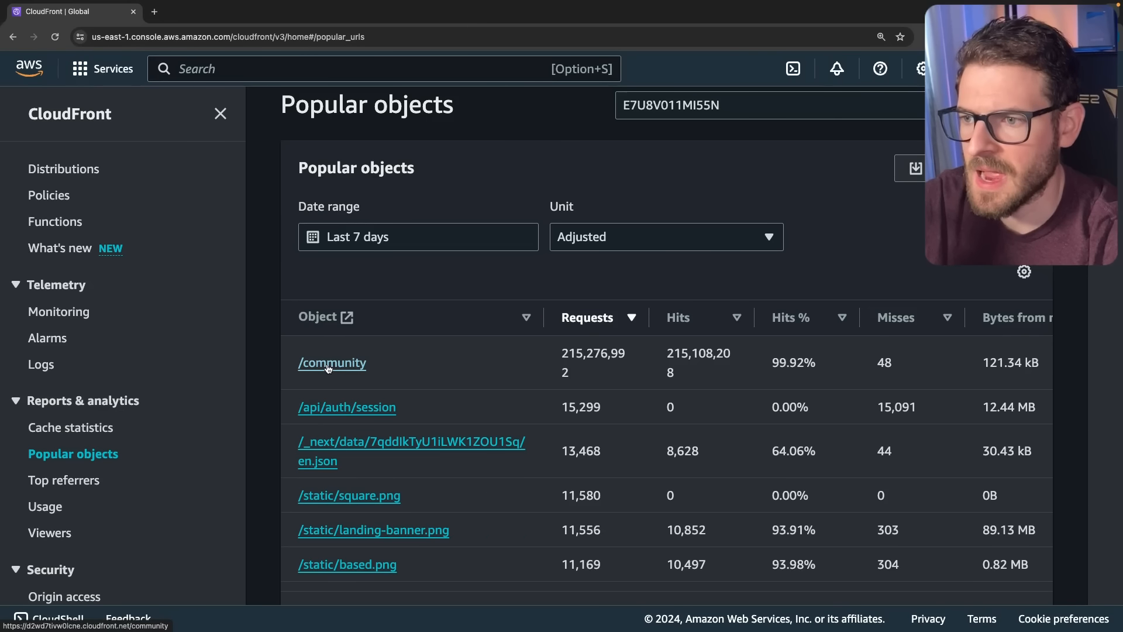
mouse_move(332, 372)
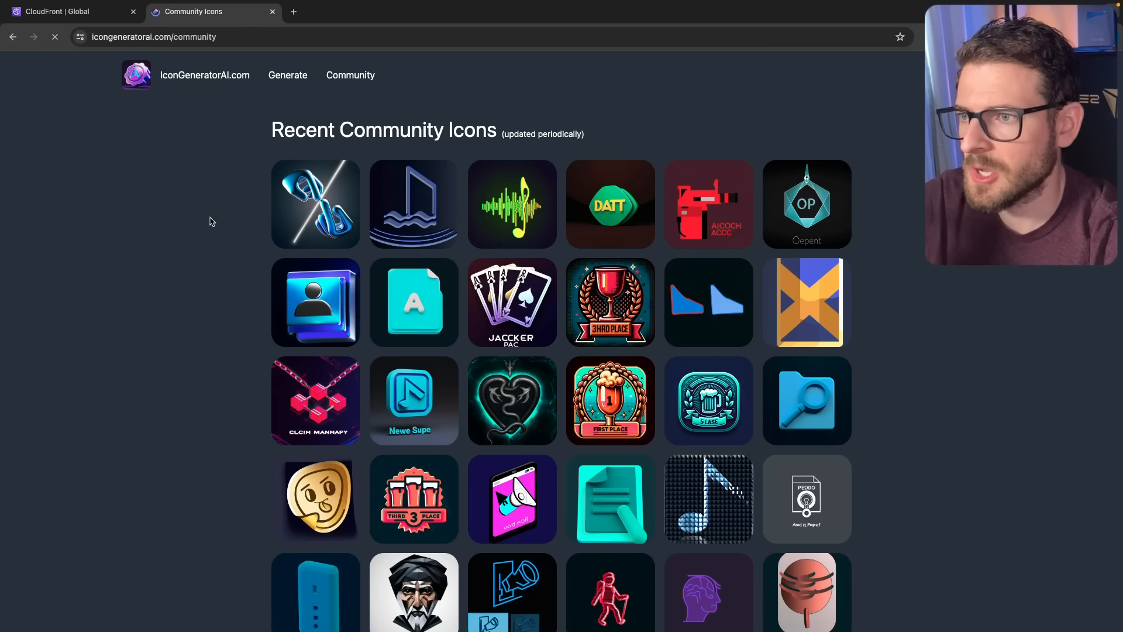
Step: Browse the IconGeneratorAI Community Icons gallery, then return to the CloudFront popular objects report
left_click(55, 37)
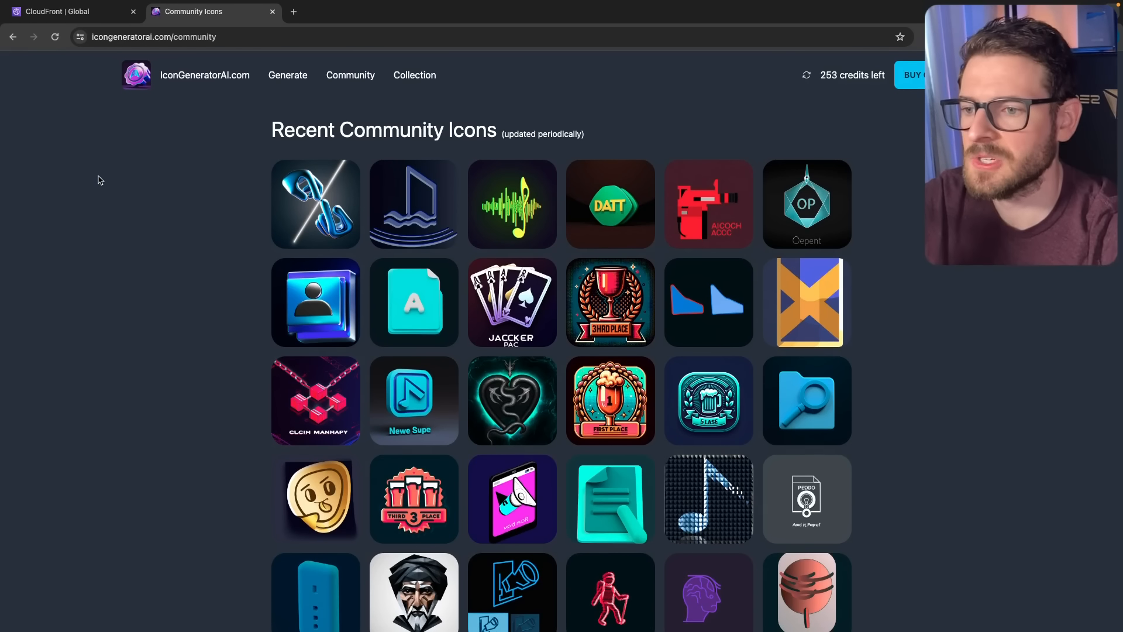
scroll("down", 3)
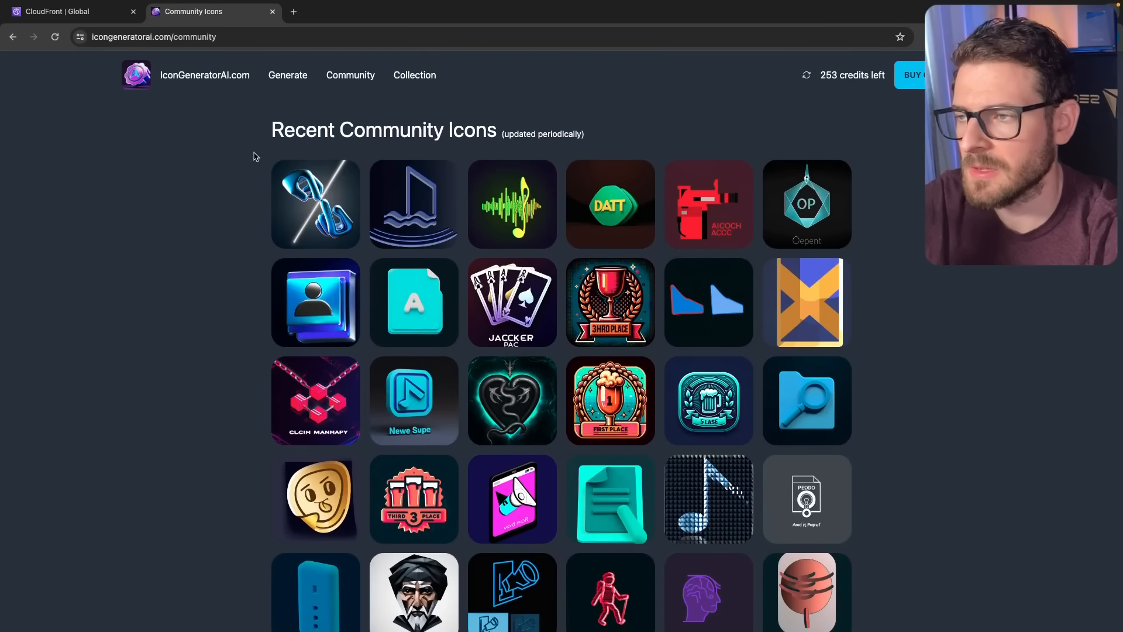
left_click(68, 11)
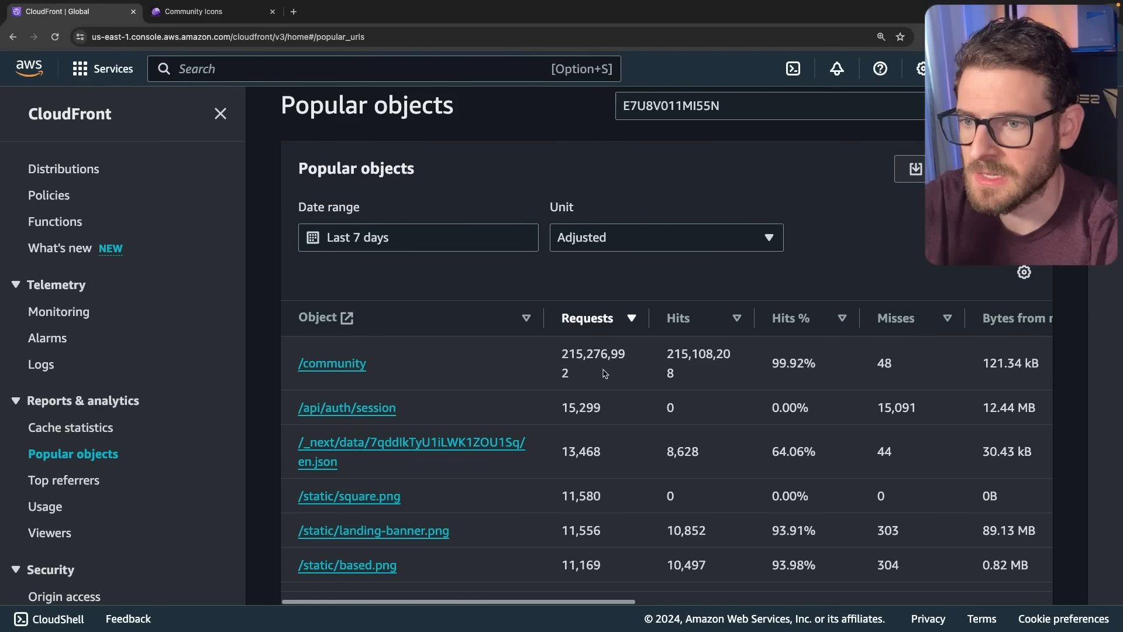
mouse_move(342, 287)
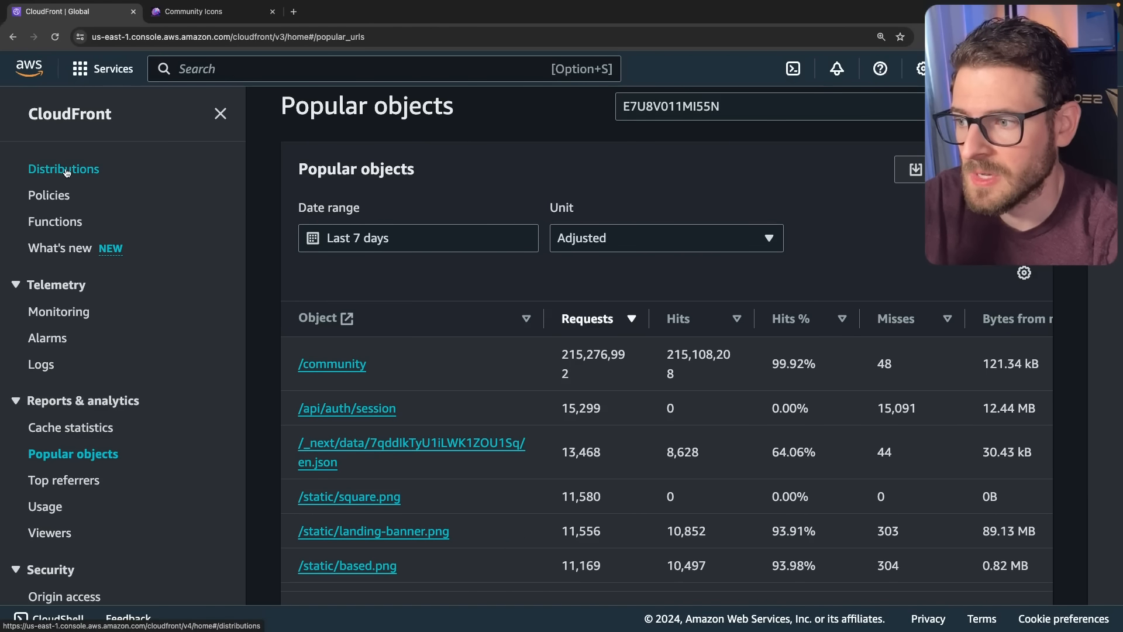
Step: Reach the distribution's security settings and open its MyCDKWebAcl web ACL in WAF & Shield
type("waf")
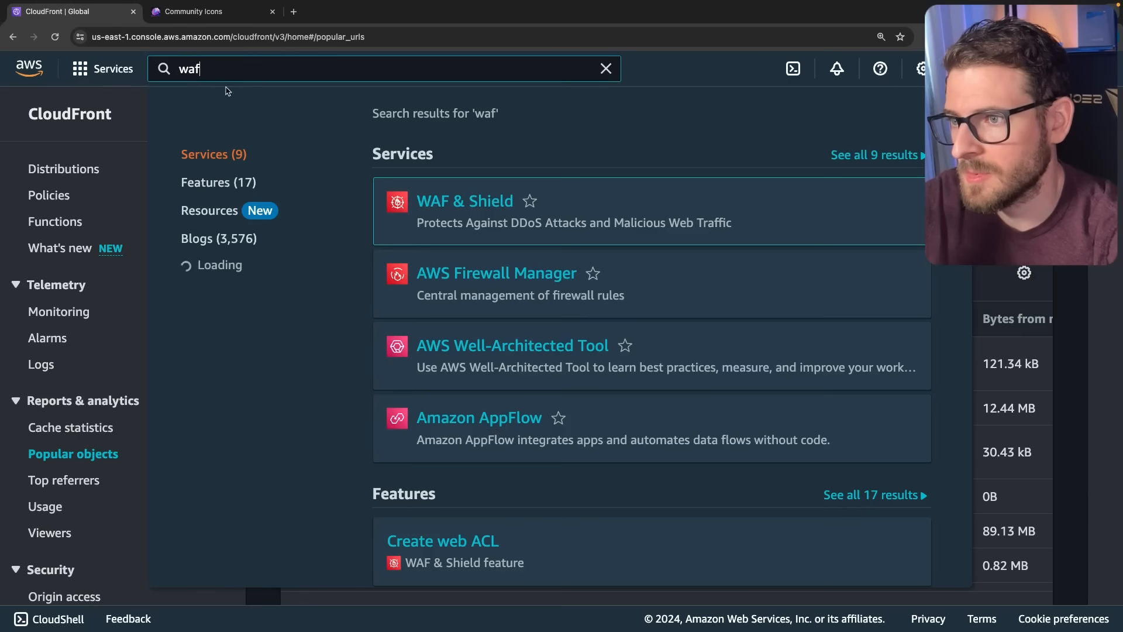
left_click(463, 200)
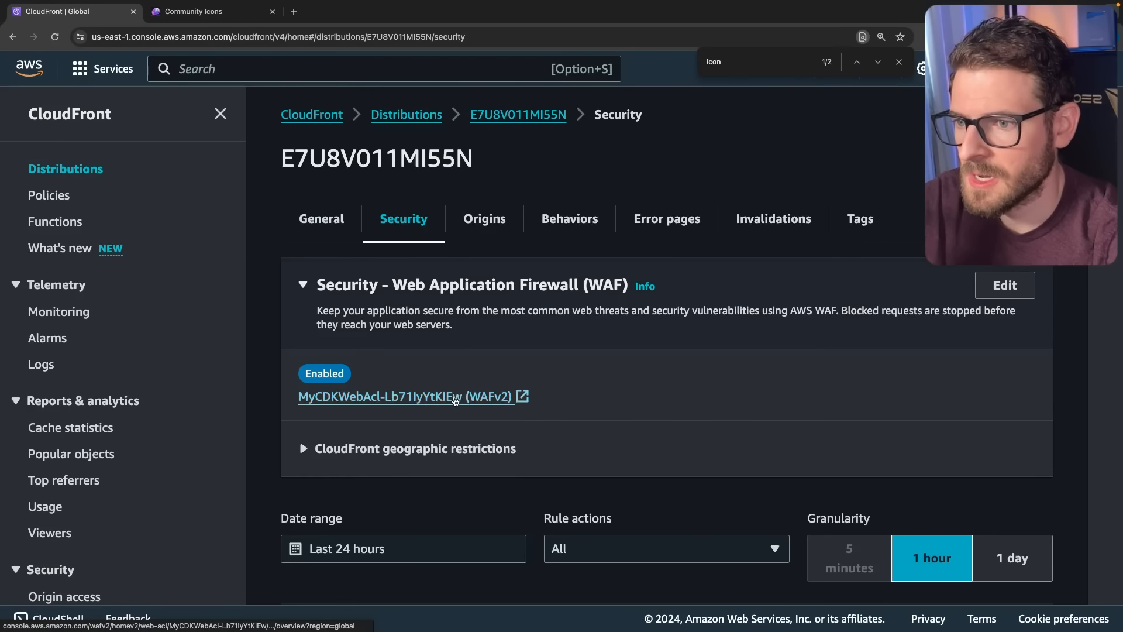
left_click(380, 397)
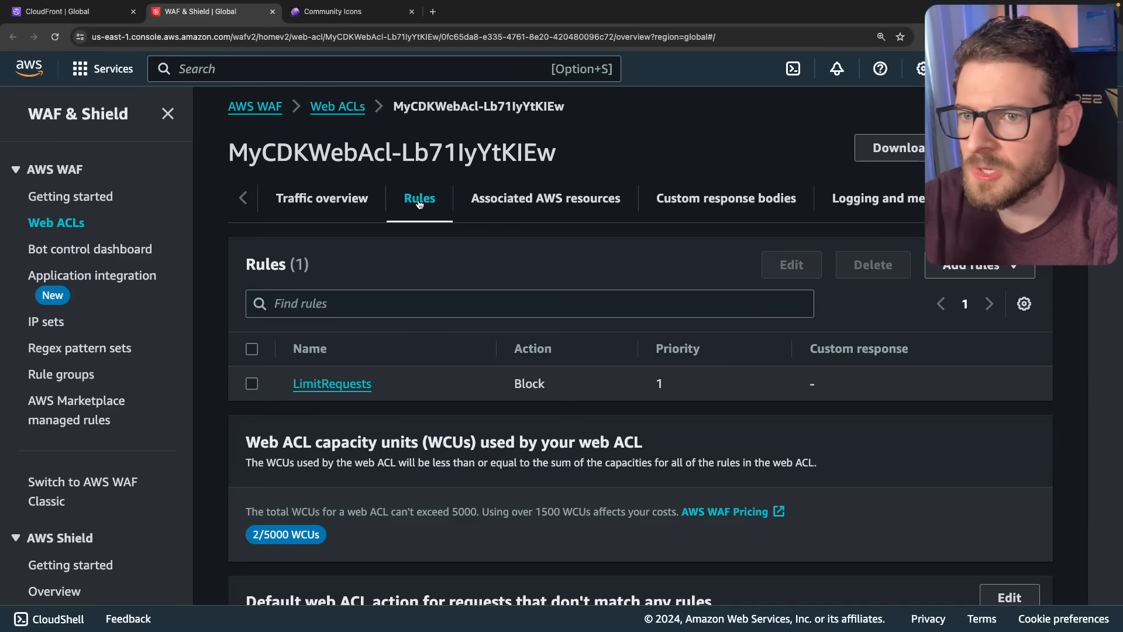
Step: Review the LimitRequests rule's 10,000-requests-per-5-minutes per-IP criteria, then go to AWS Shield getting started
left_click(331, 384)
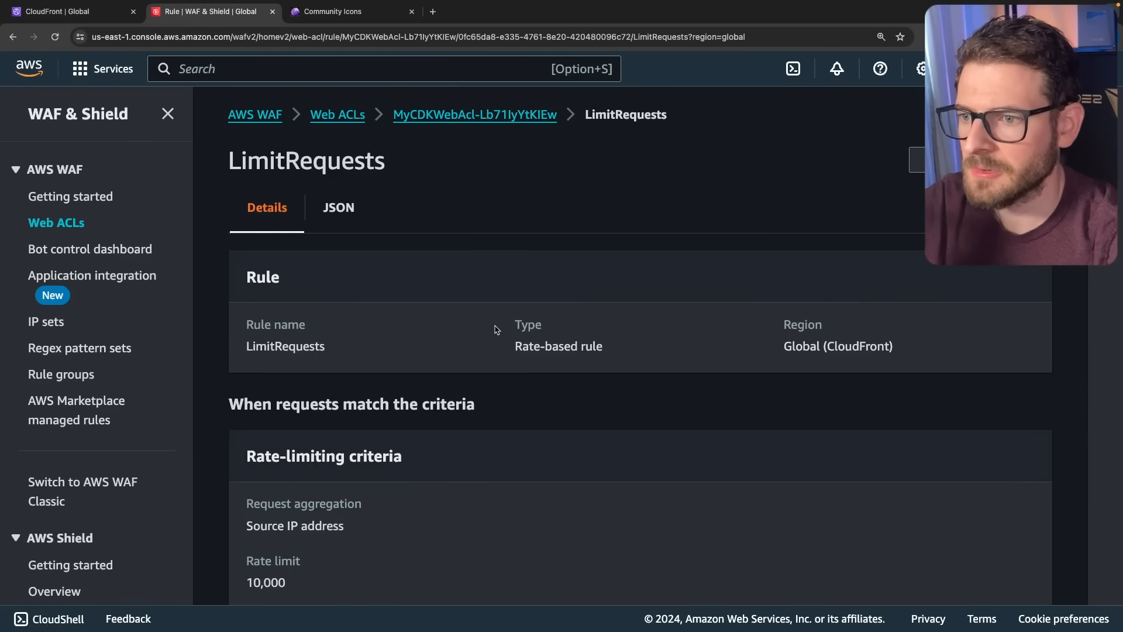
scroll("down", 3)
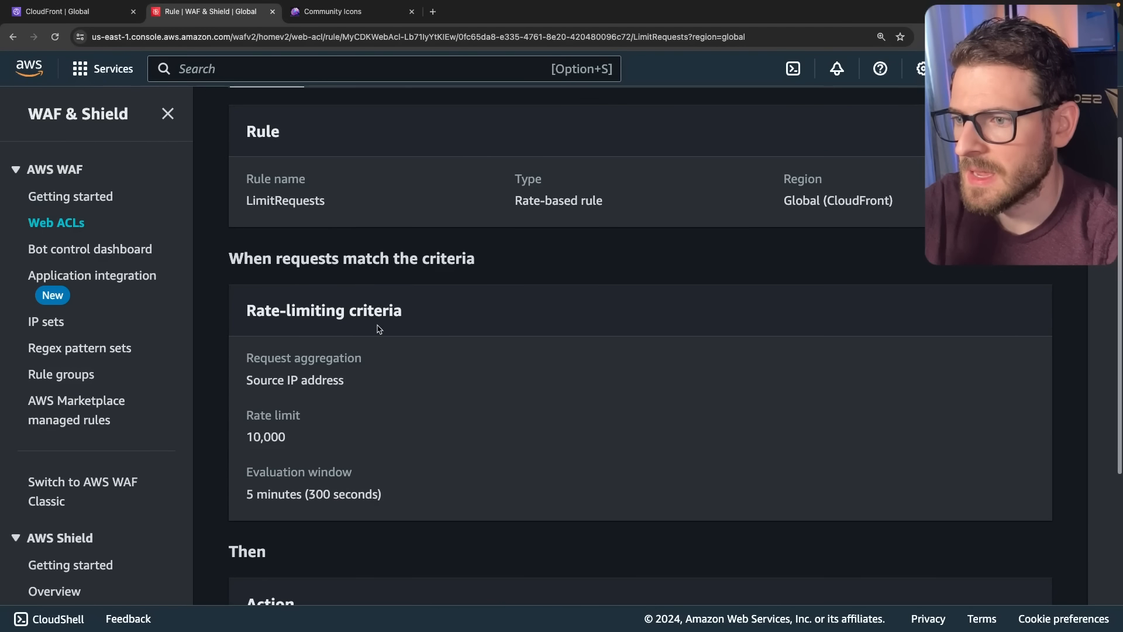
mouse_move(253, 454)
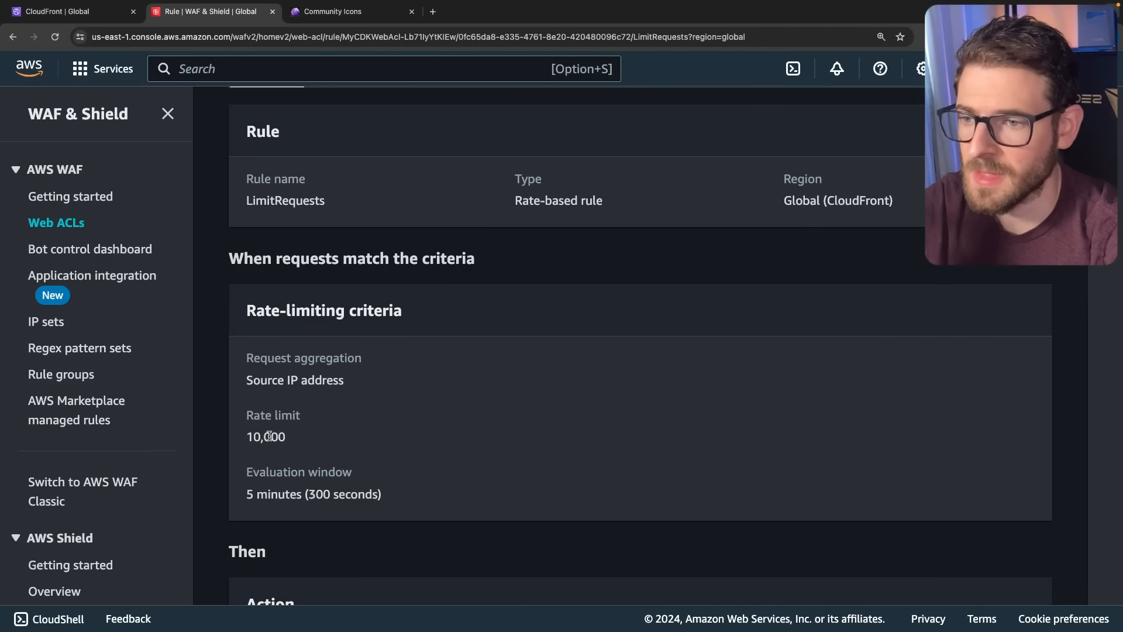
scroll("down", 3)
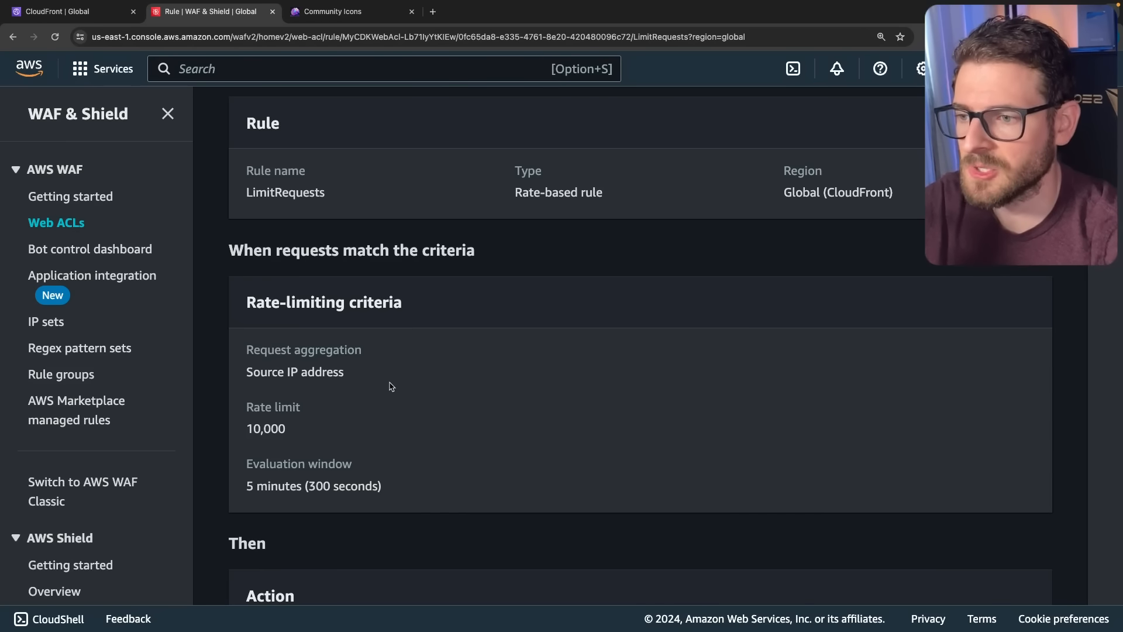
scroll("up", 3)
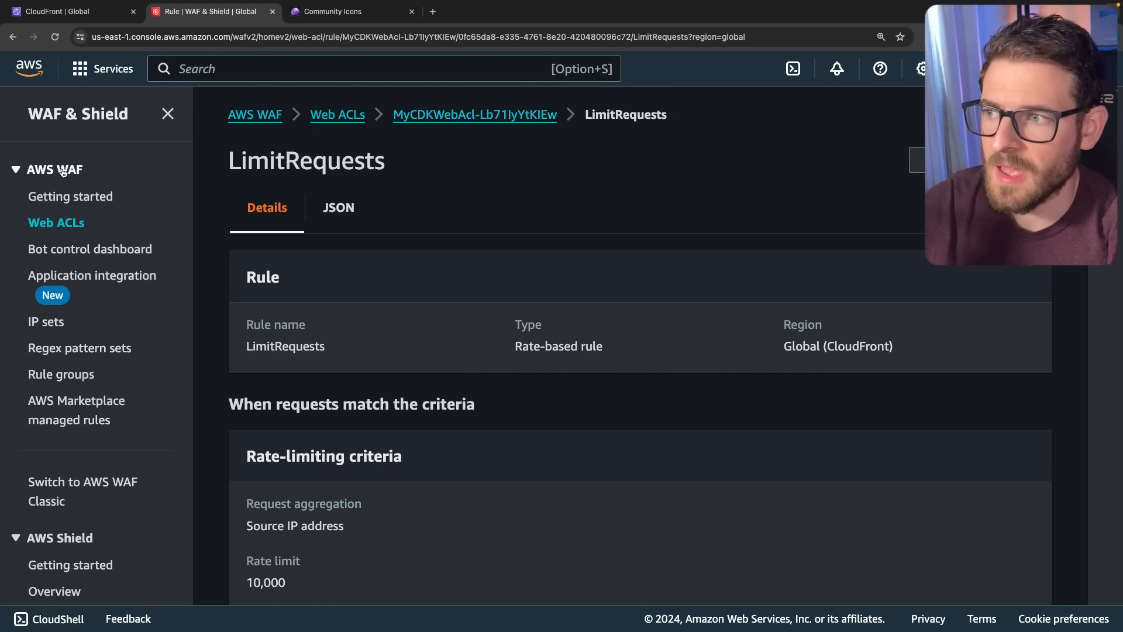
scroll("down", 3)
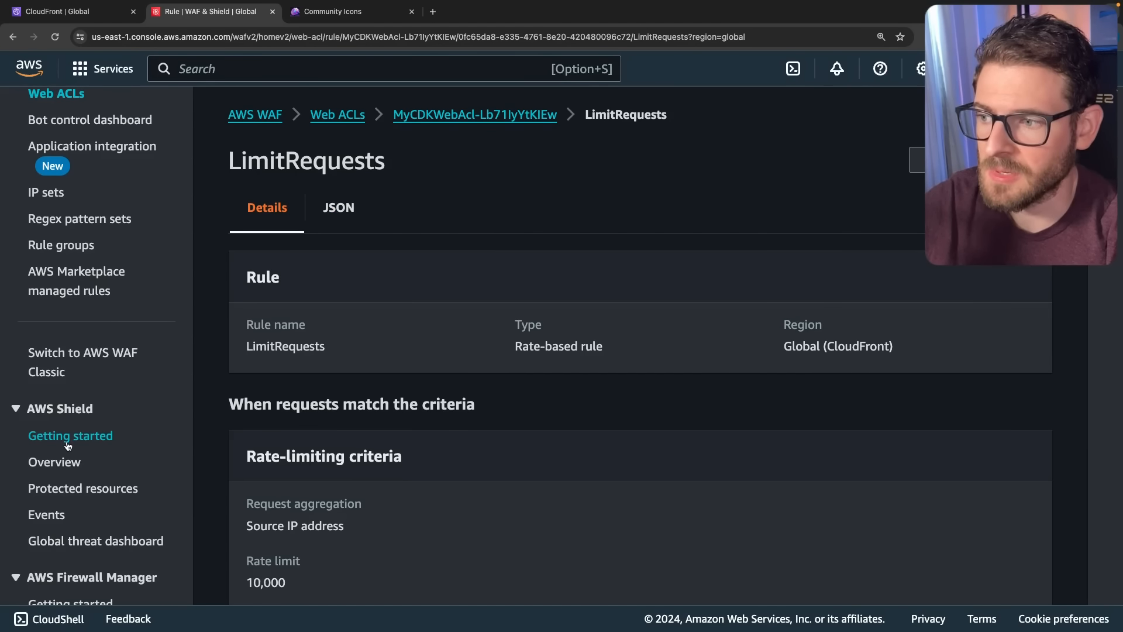
left_click(71, 436)
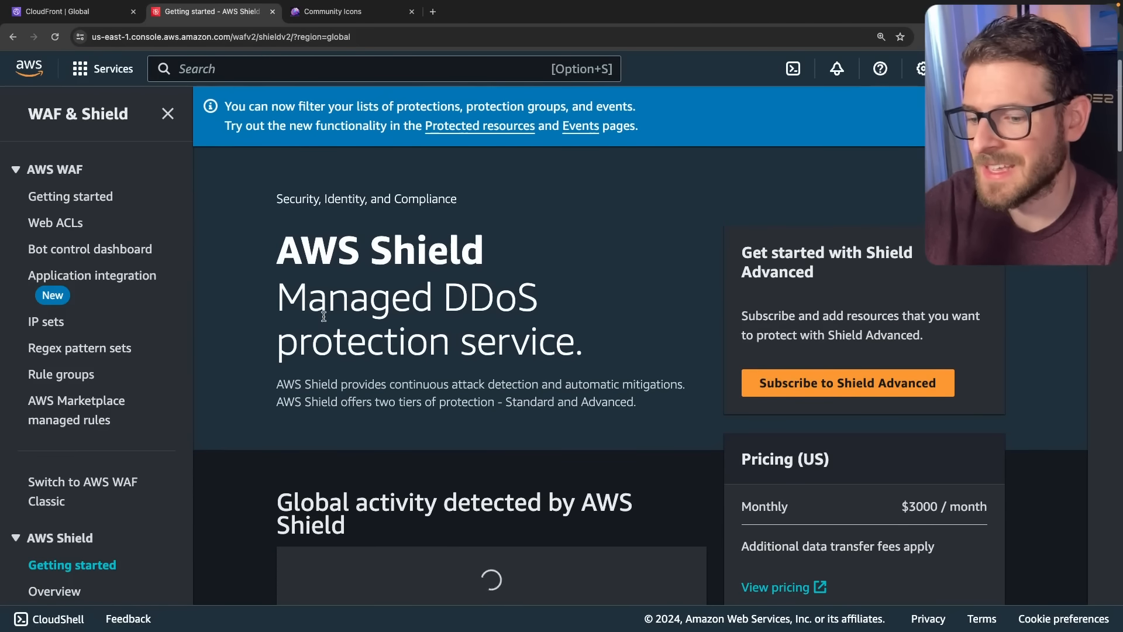
Step: Check Shield Advanced's $3000 monthly US pricing, then go to the Web ACLs list
scroll("down", 3)
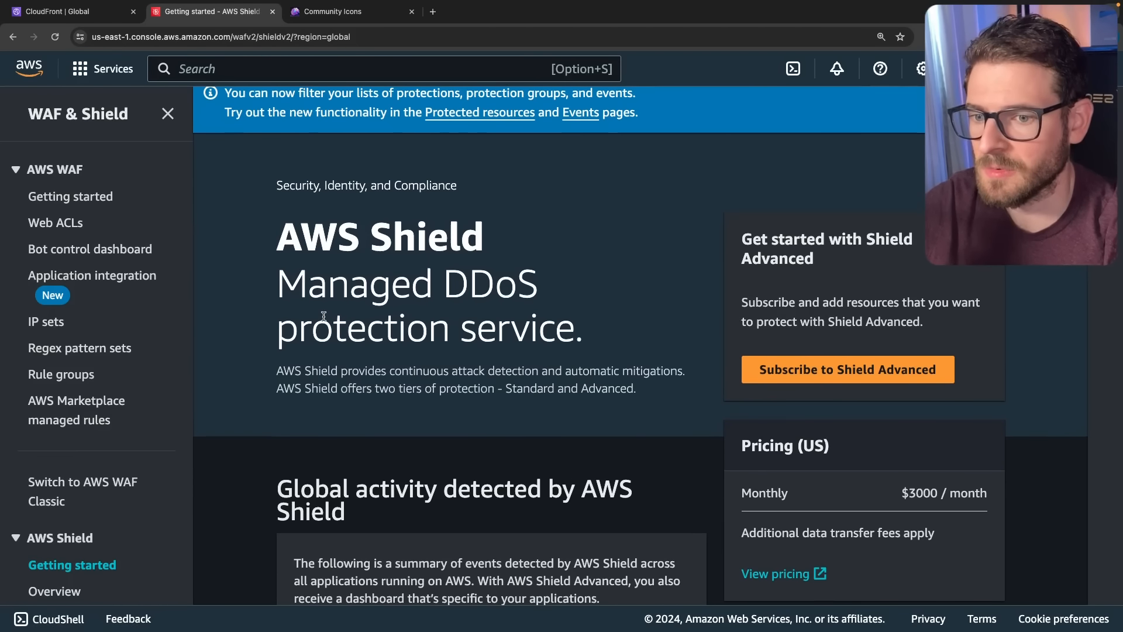
scroll("down", 3)
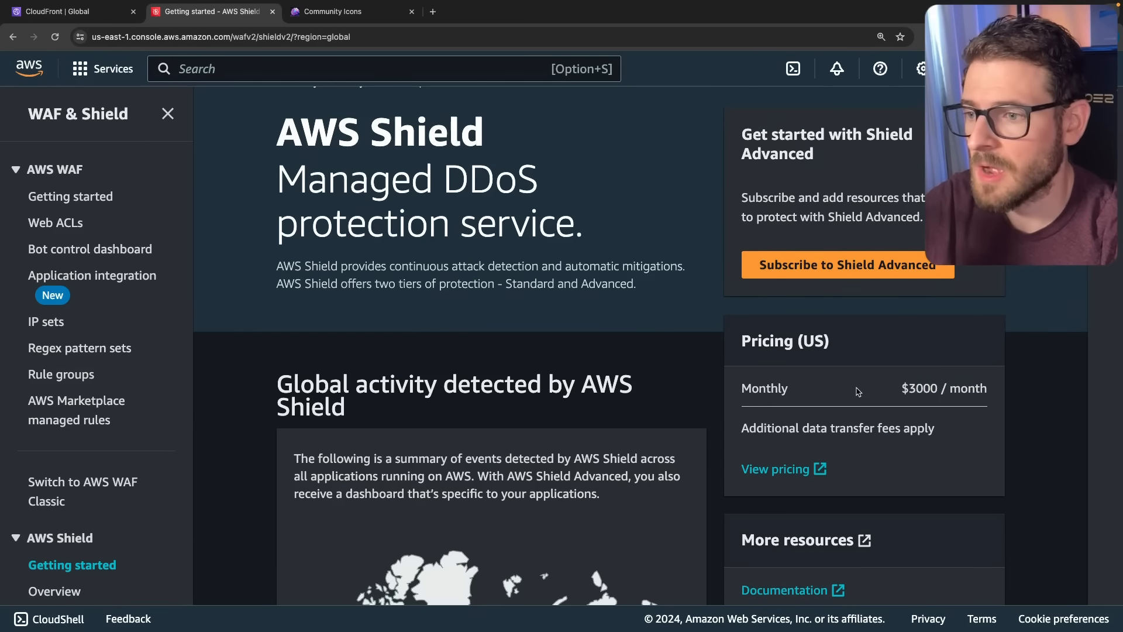
left_click(55, 223)
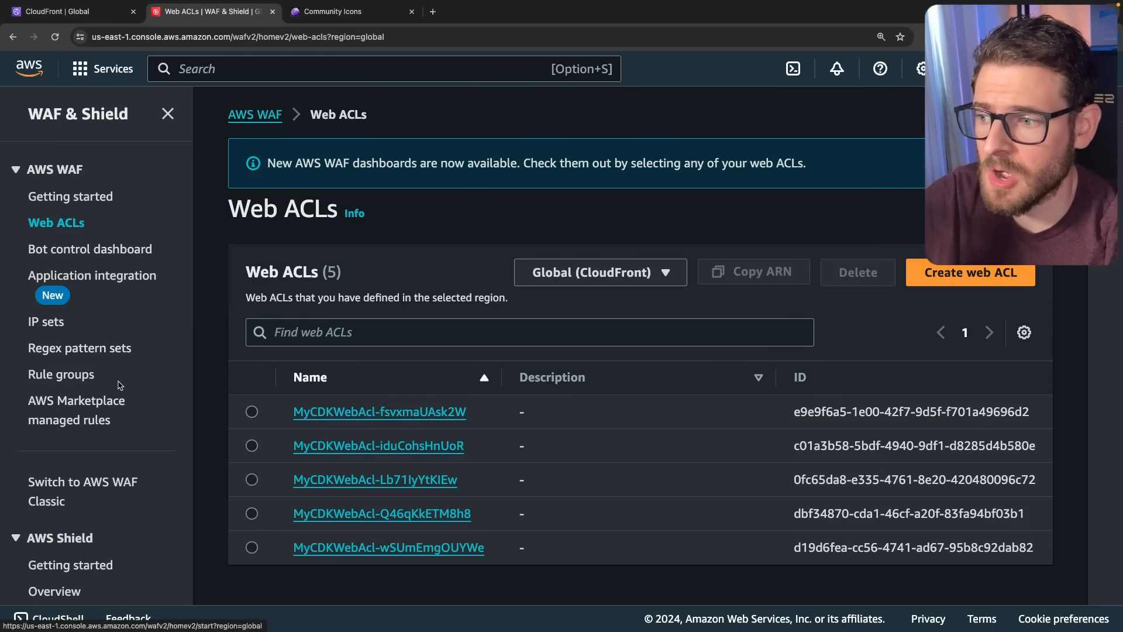
Step: Scroll through the Web ACLs list of MyCDKWebAcl entries
scroll("down", 3)
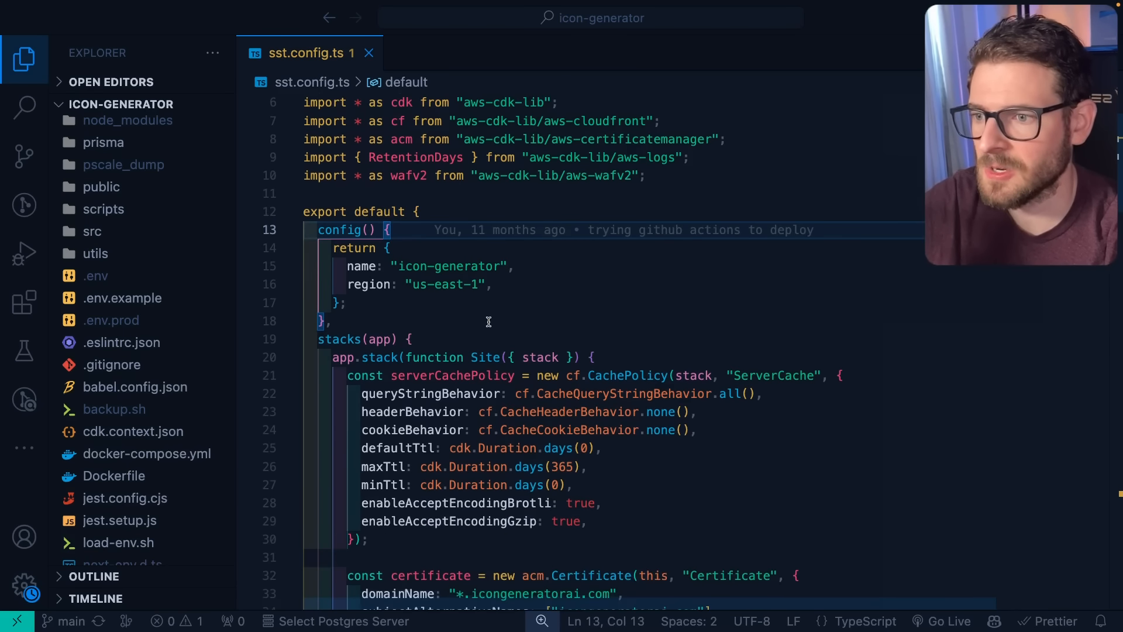
scroll("down", 3)
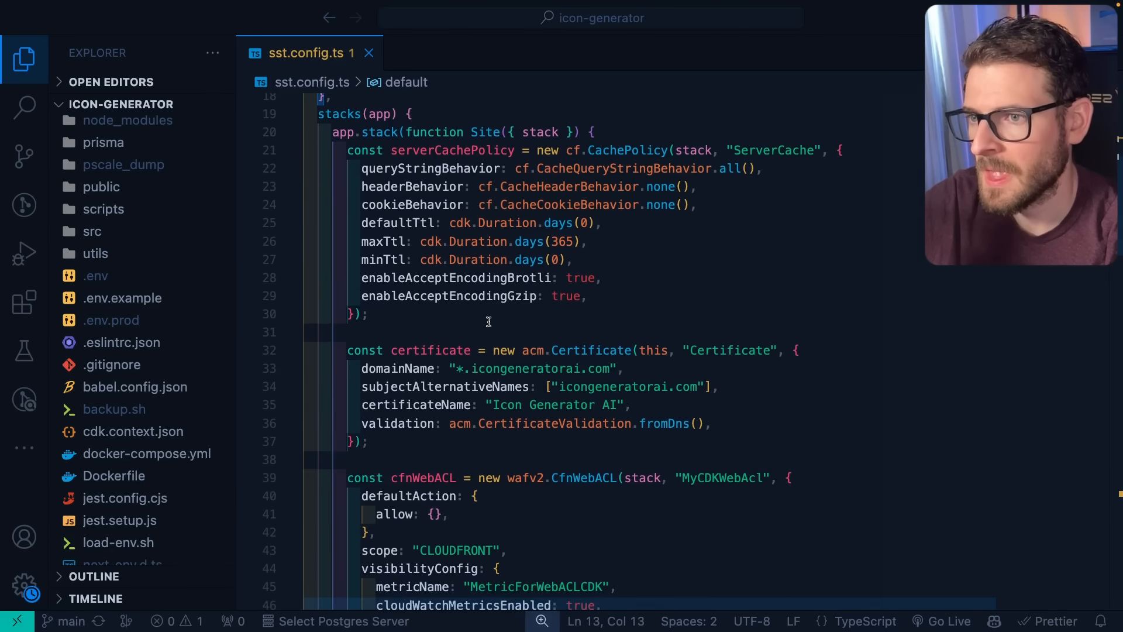
scroll("down", 3)
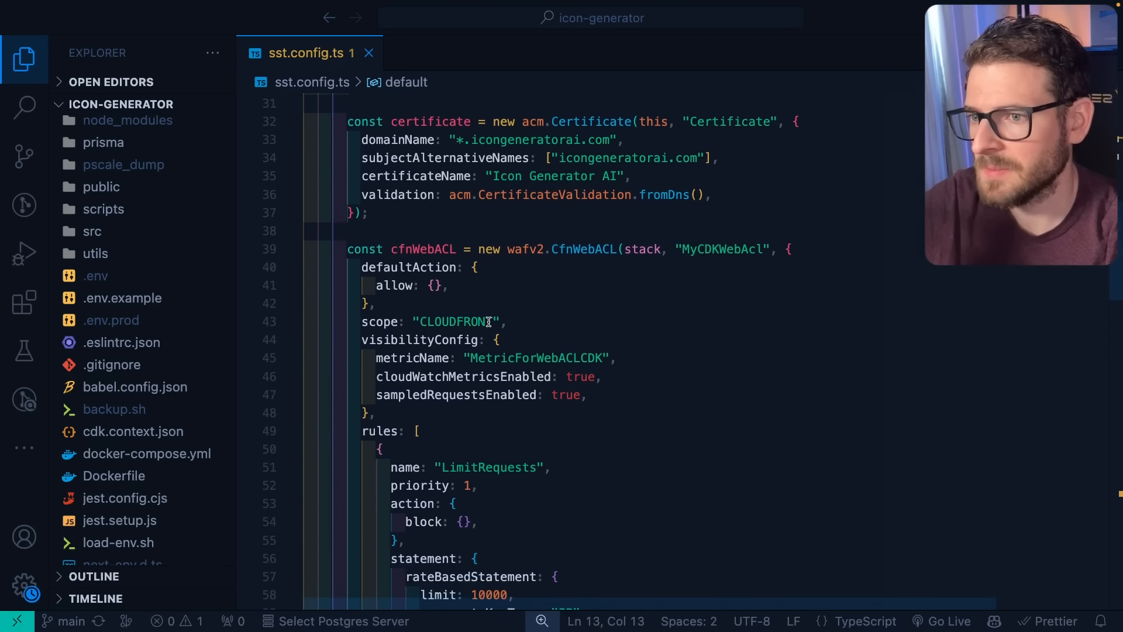
scroll("down", 3)
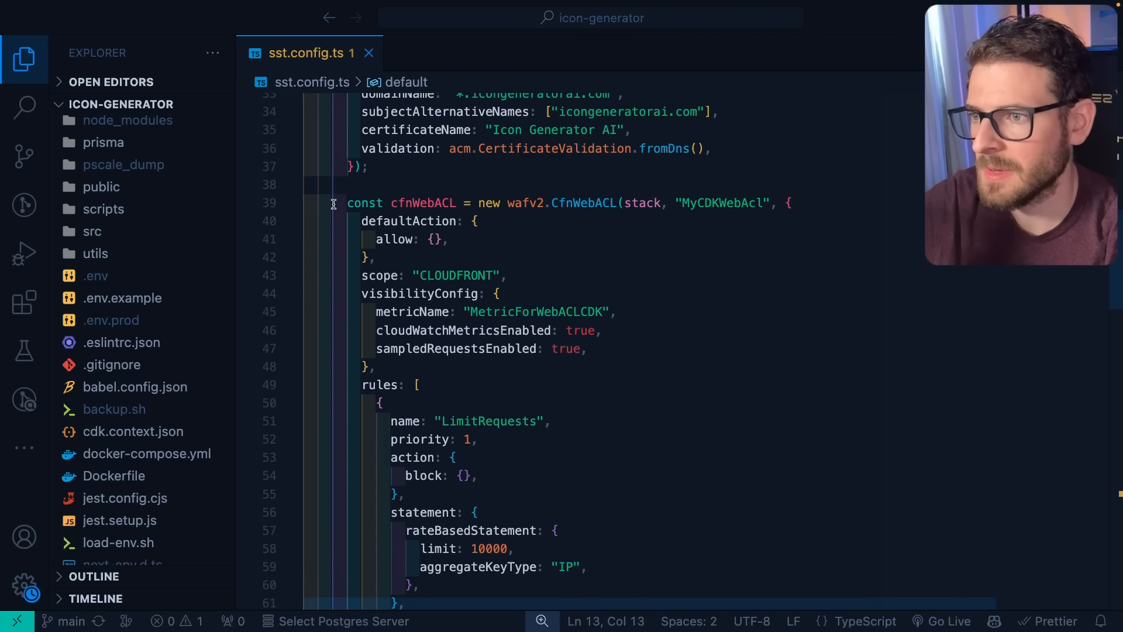
mouse_move(563, 203)
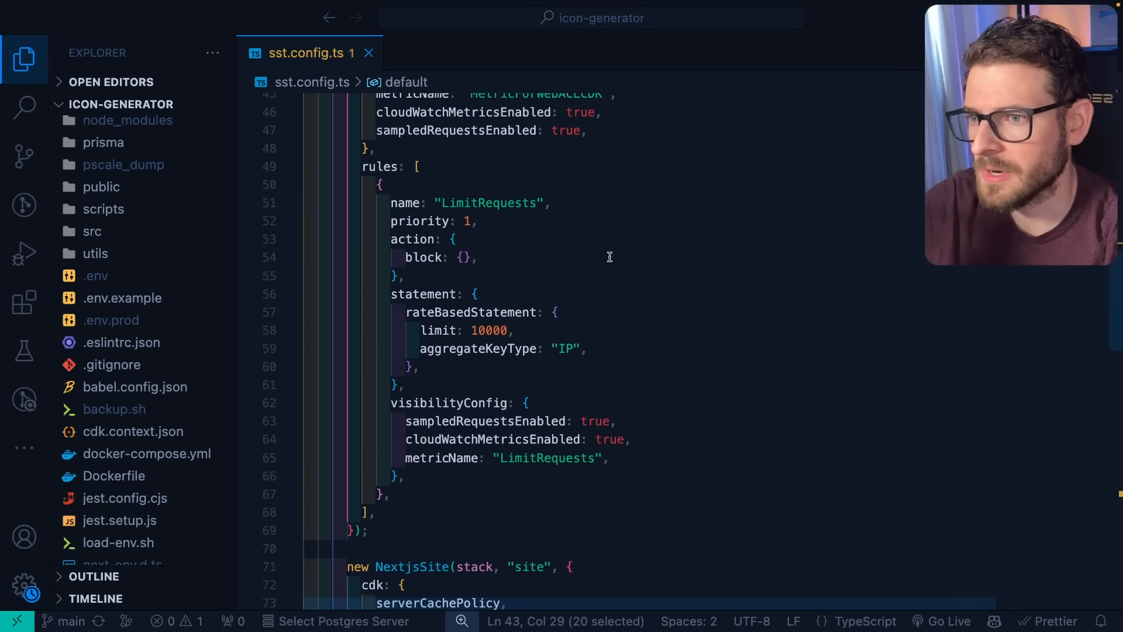
scroll("down", 3)
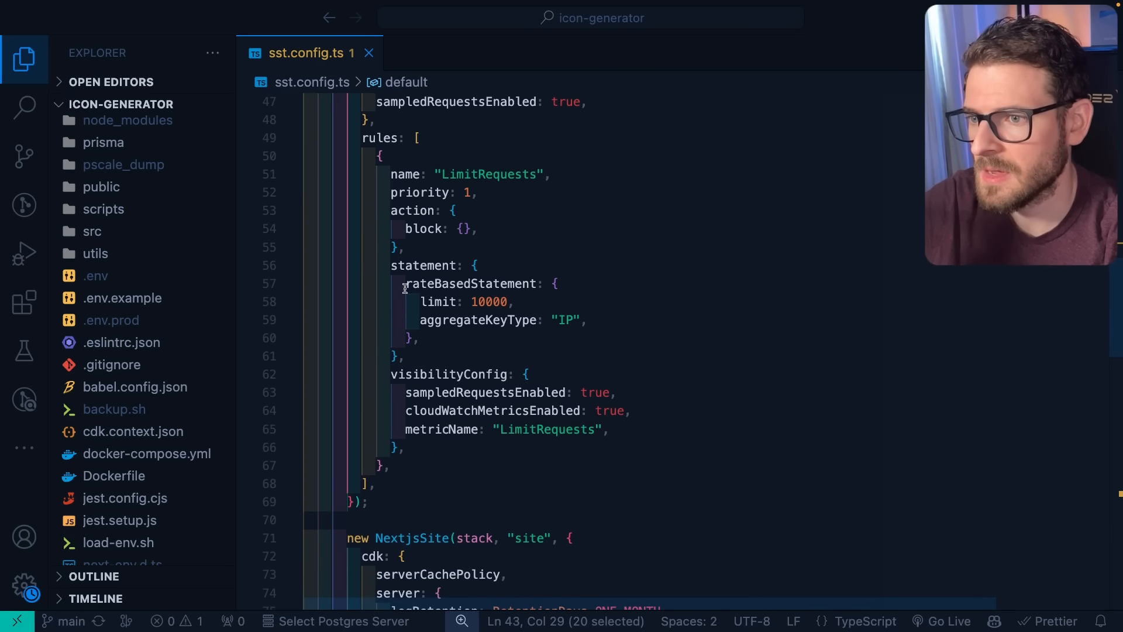
double_click(470, 283)
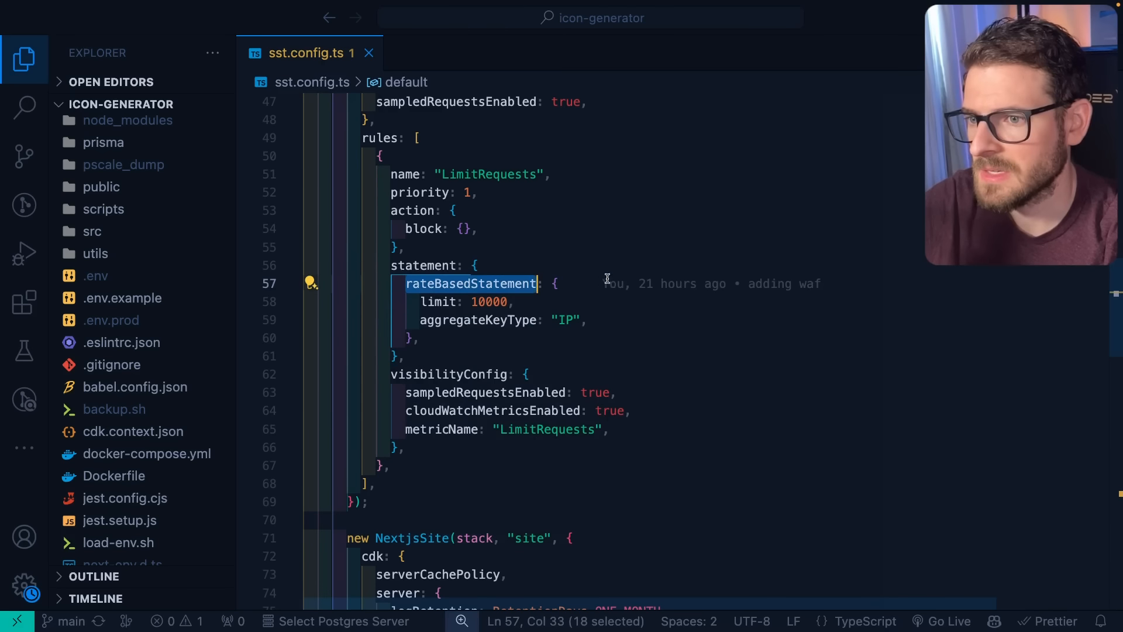
left_click(486, 302)
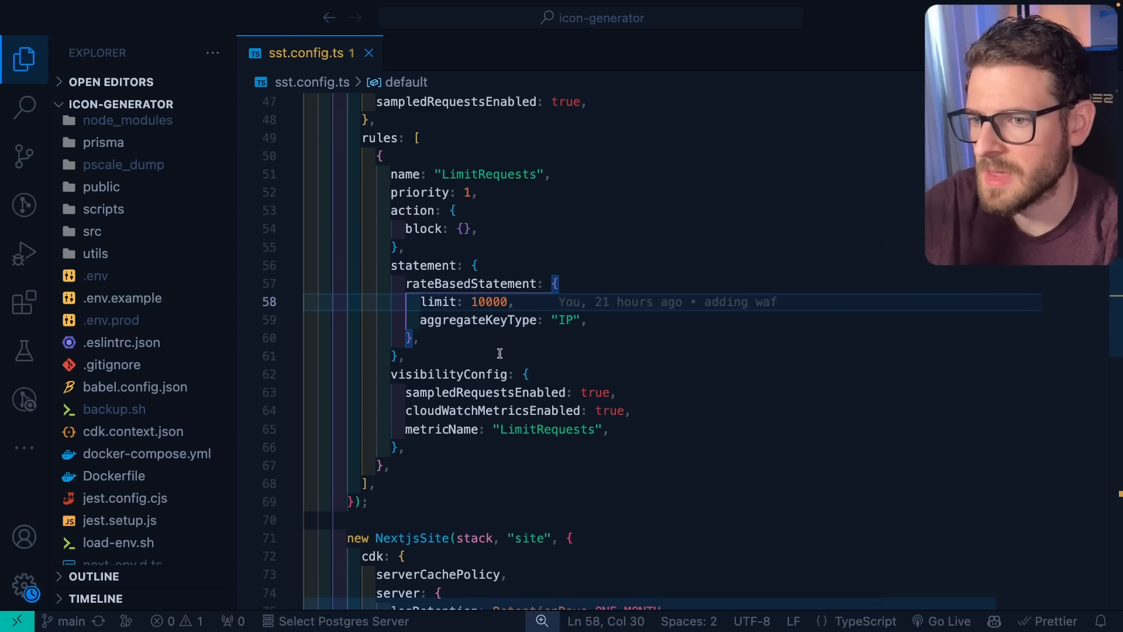
double_click(489, 302)
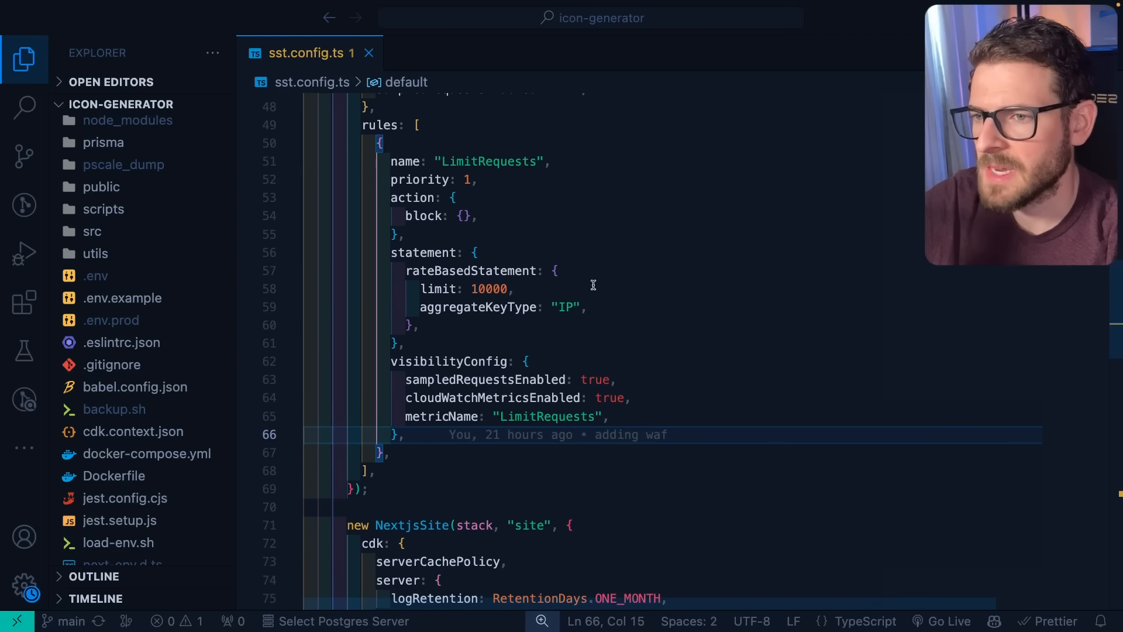
mouse_move(602, 308)
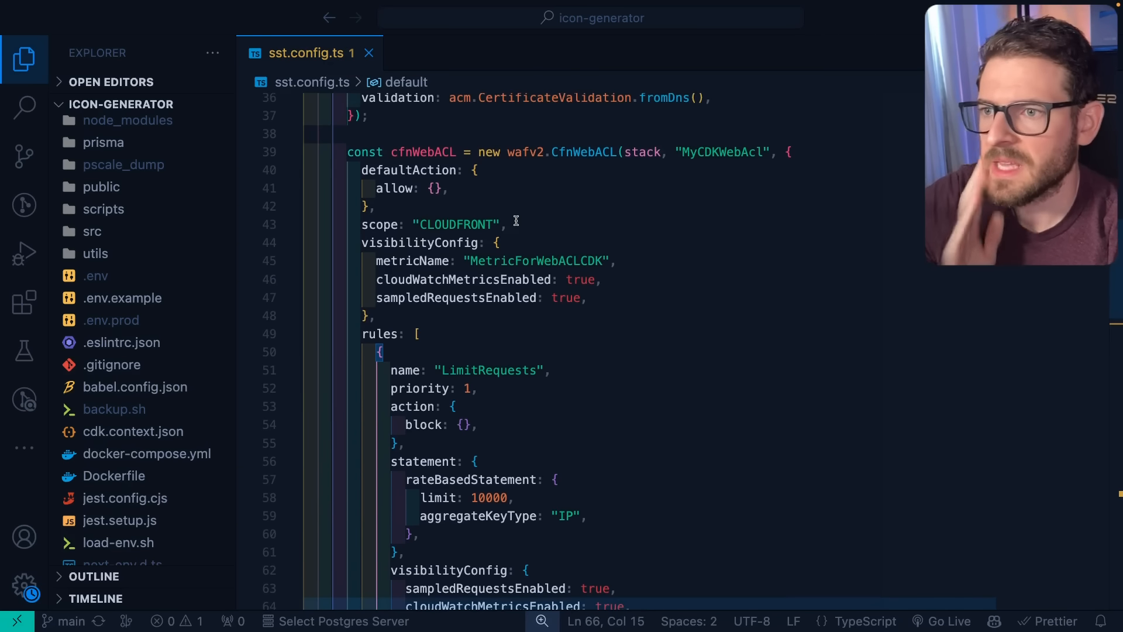
scroll("down", 3)
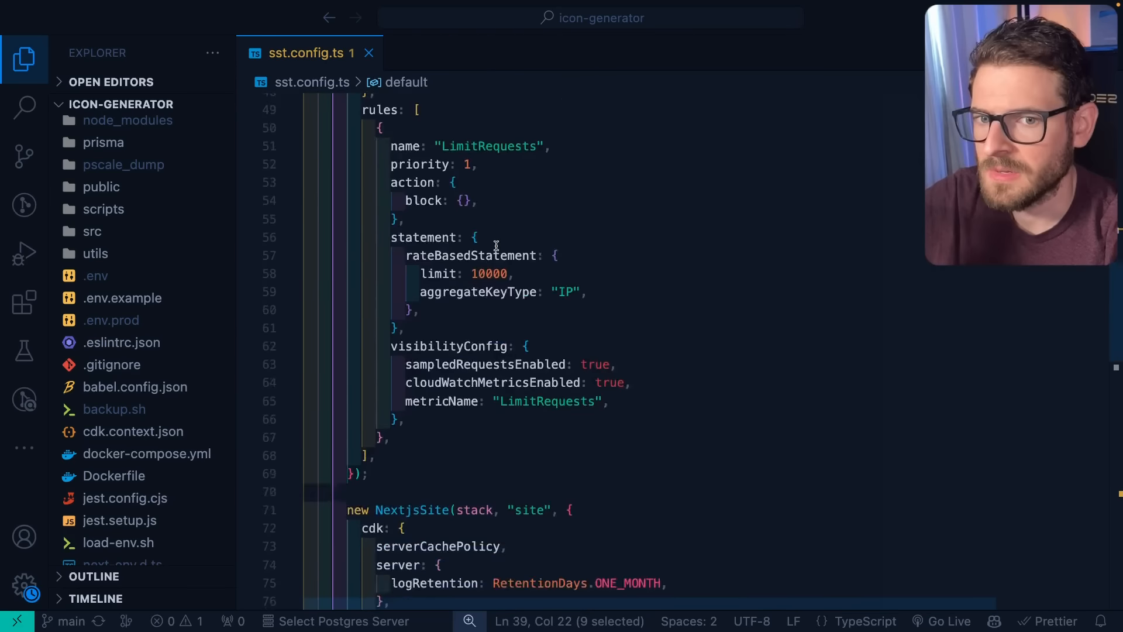
scroll("down", 3)
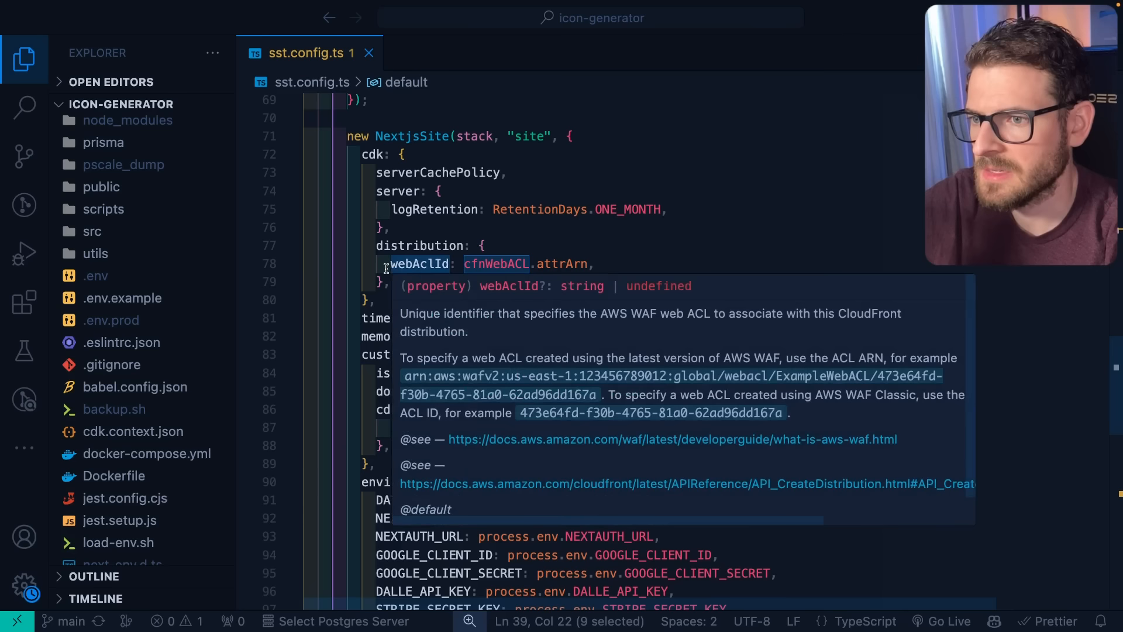
double_click(562, 264)
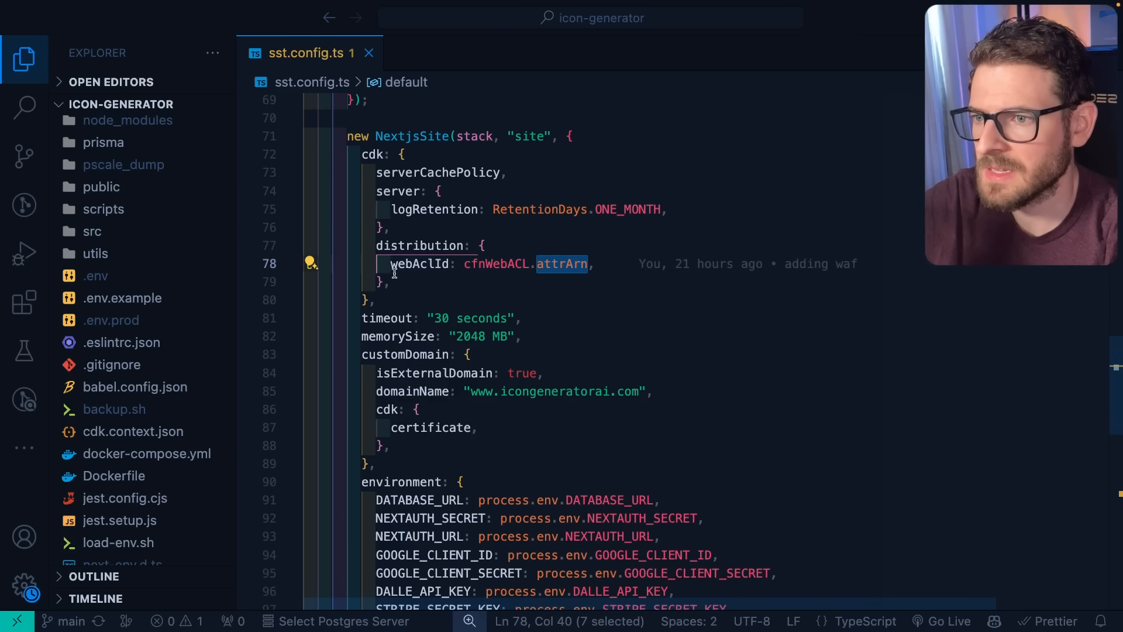
left_click_drag(586, 263, 391, 282)
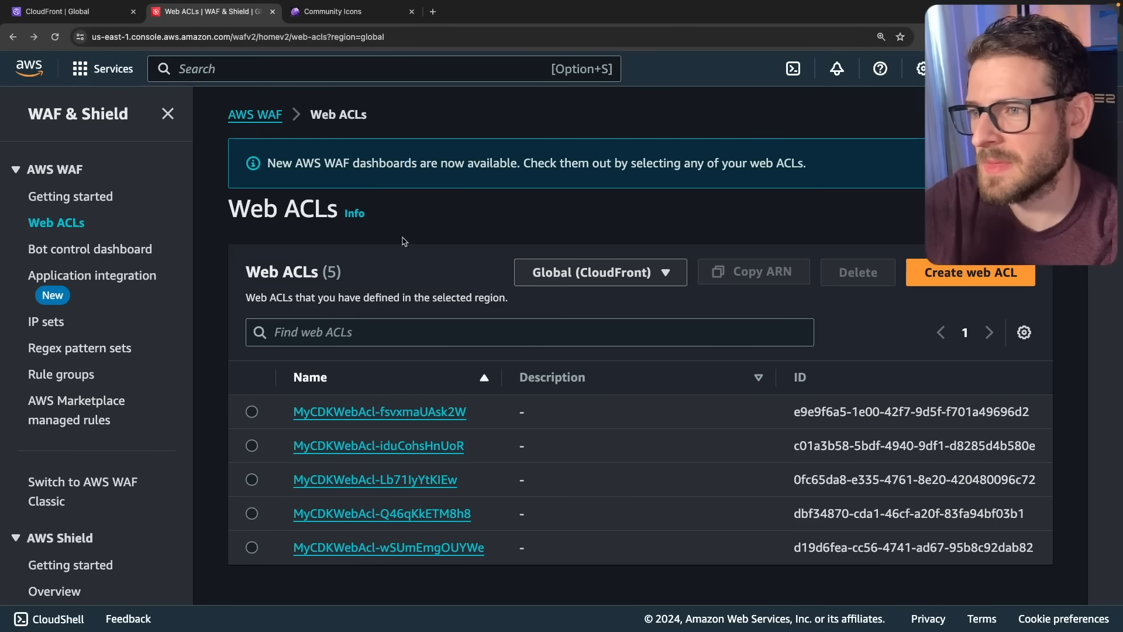
mouse_move(351, 280)
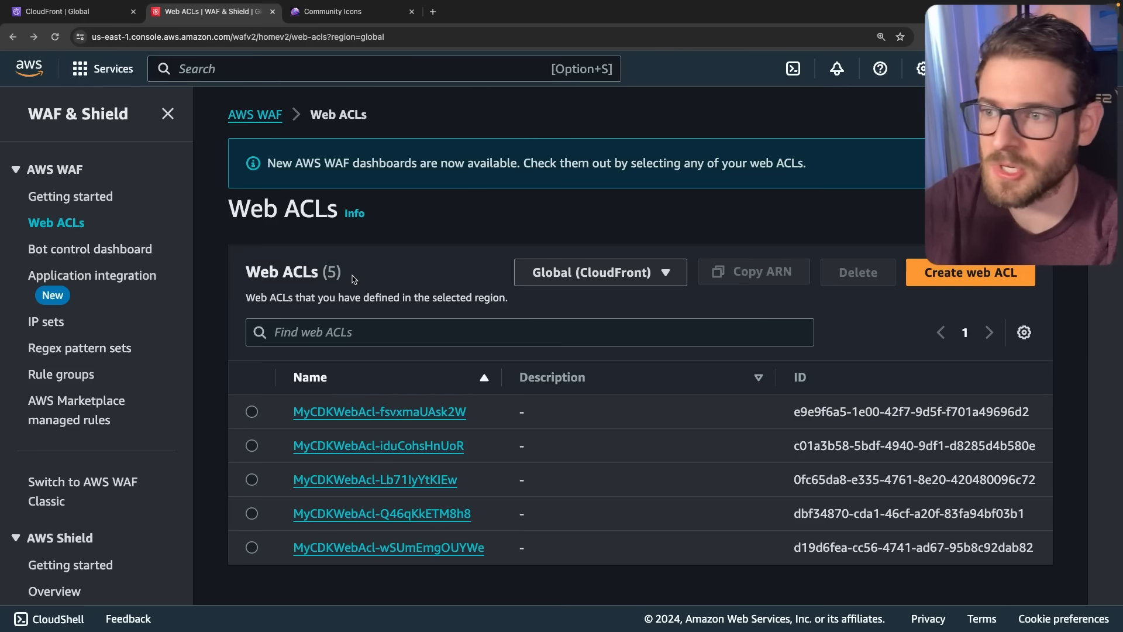
mouse_move(407, 228)
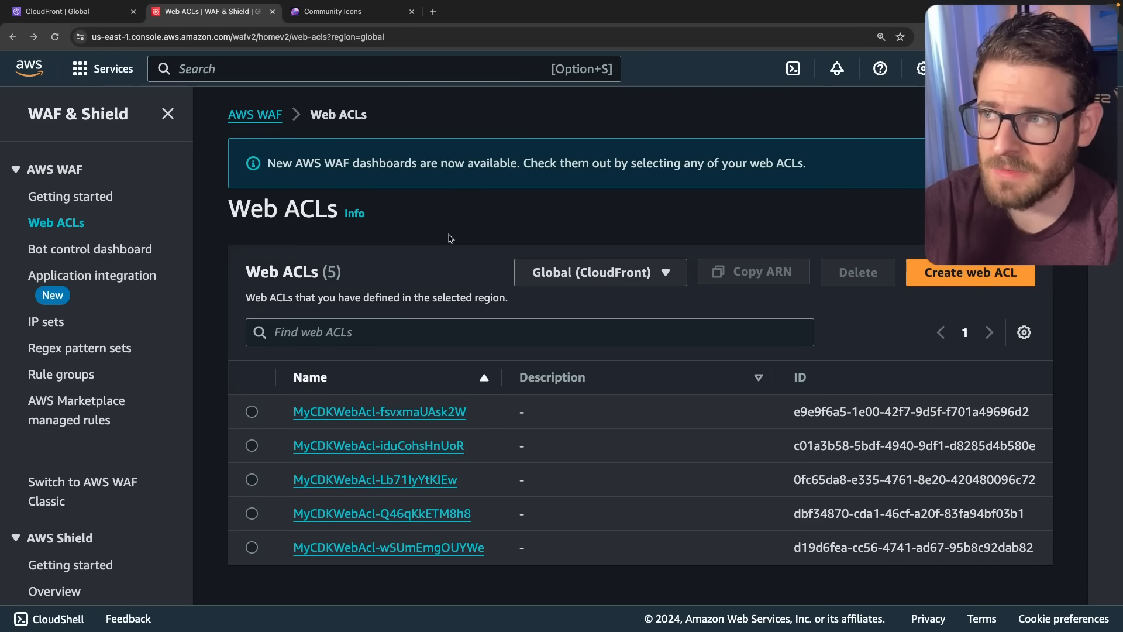
mouse_move(435, 215)
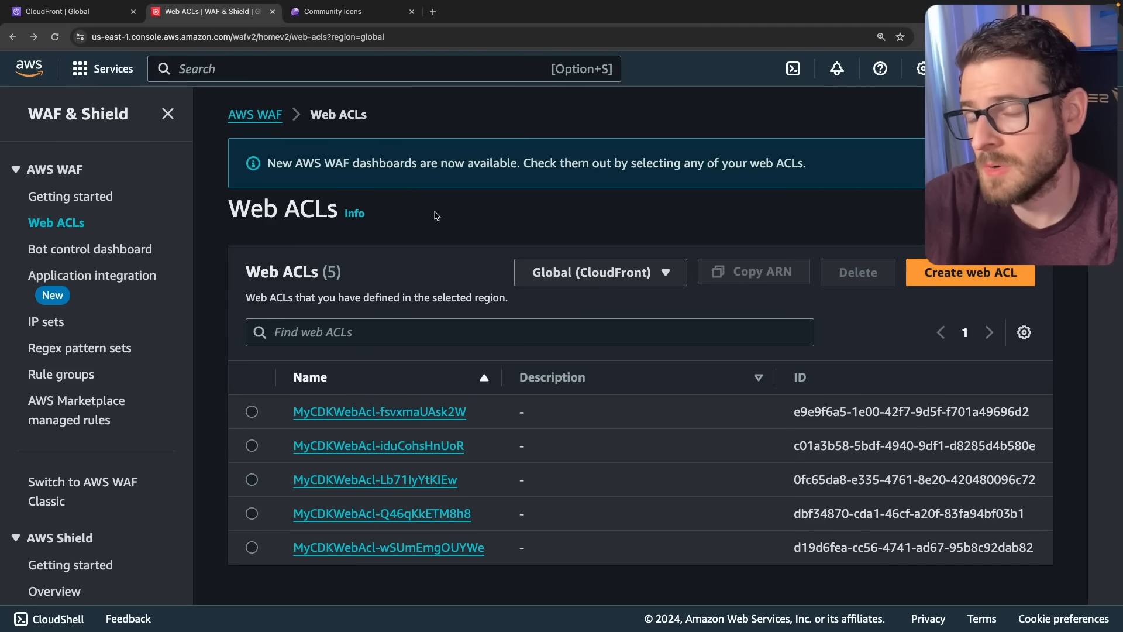
mouse_move(440, 215)
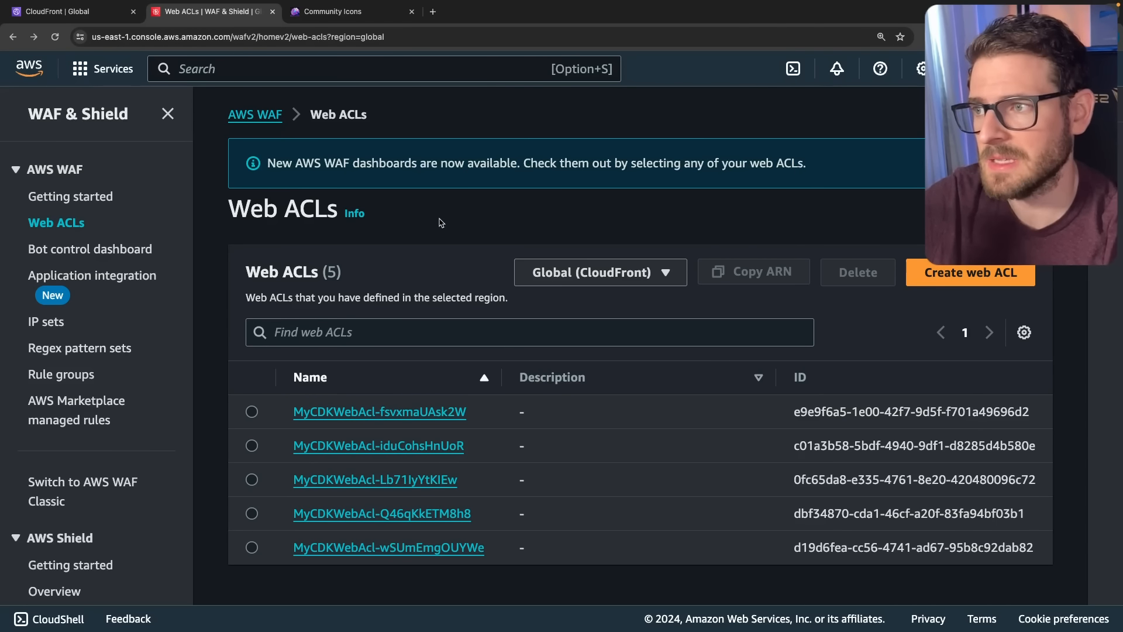
Step: Show the AWS WAF getting started overview scrolled to its Pricing (US) panel
left_click(70, 195)
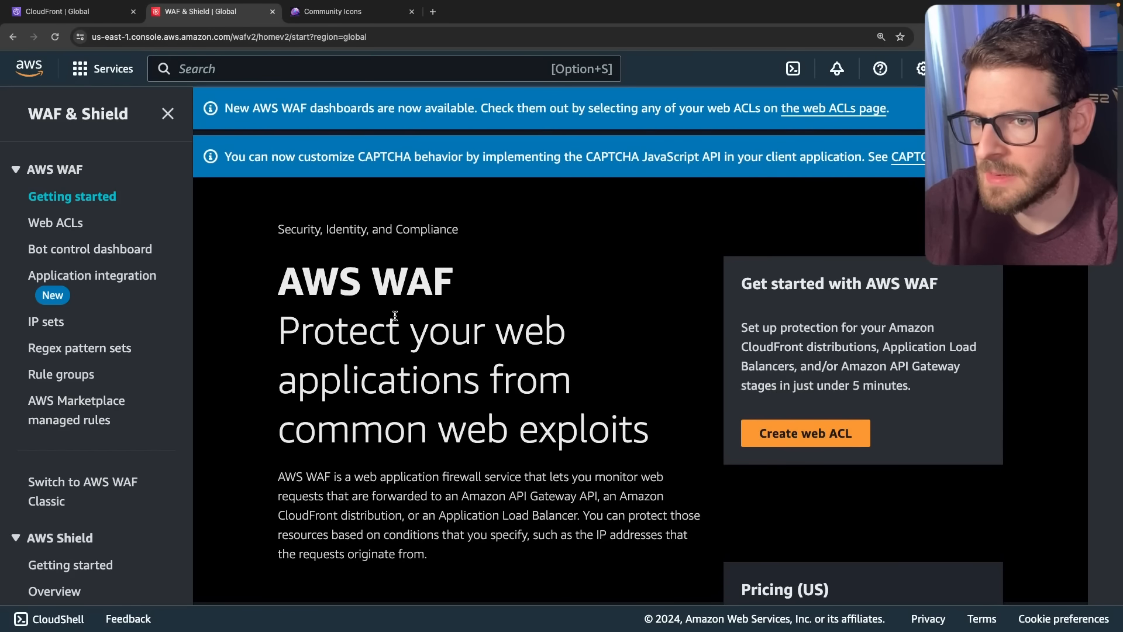
scroll("down", 3)
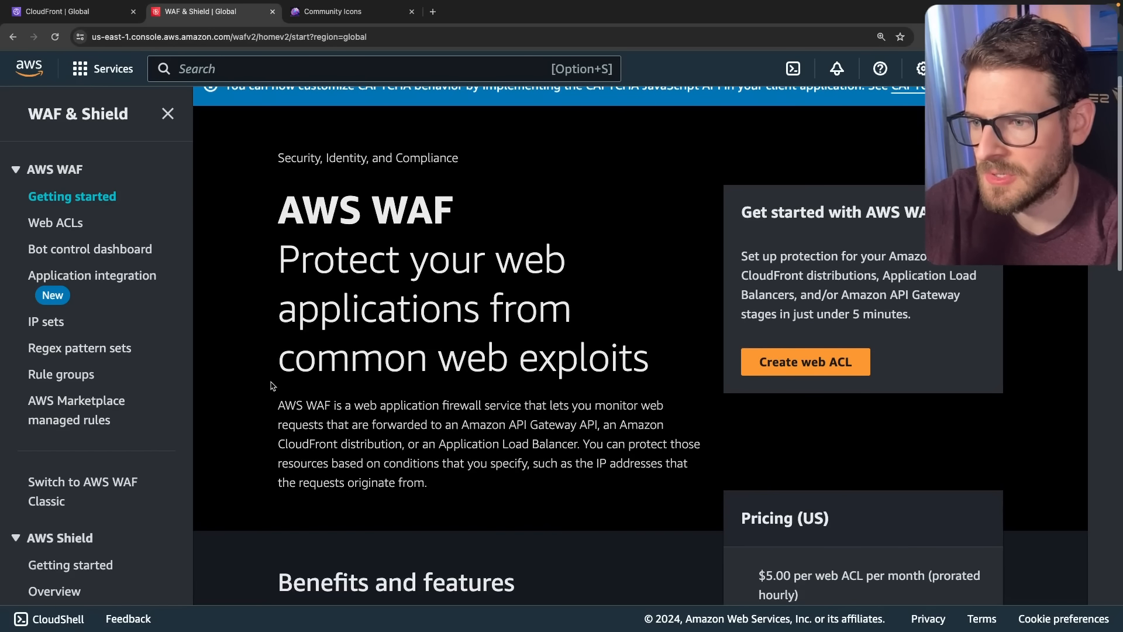
scroll("down", 3)
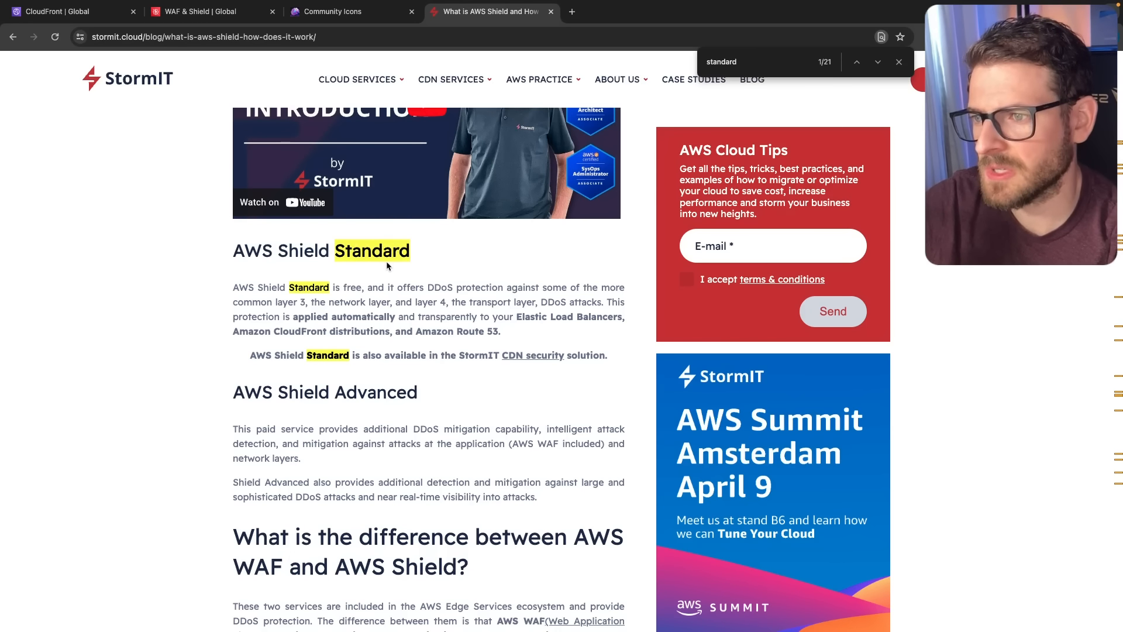
Step: Highlight 'Amazon CloudFront distributions' under Shield Standard, then return to the distribution's Security settings
left_click(898, 62)
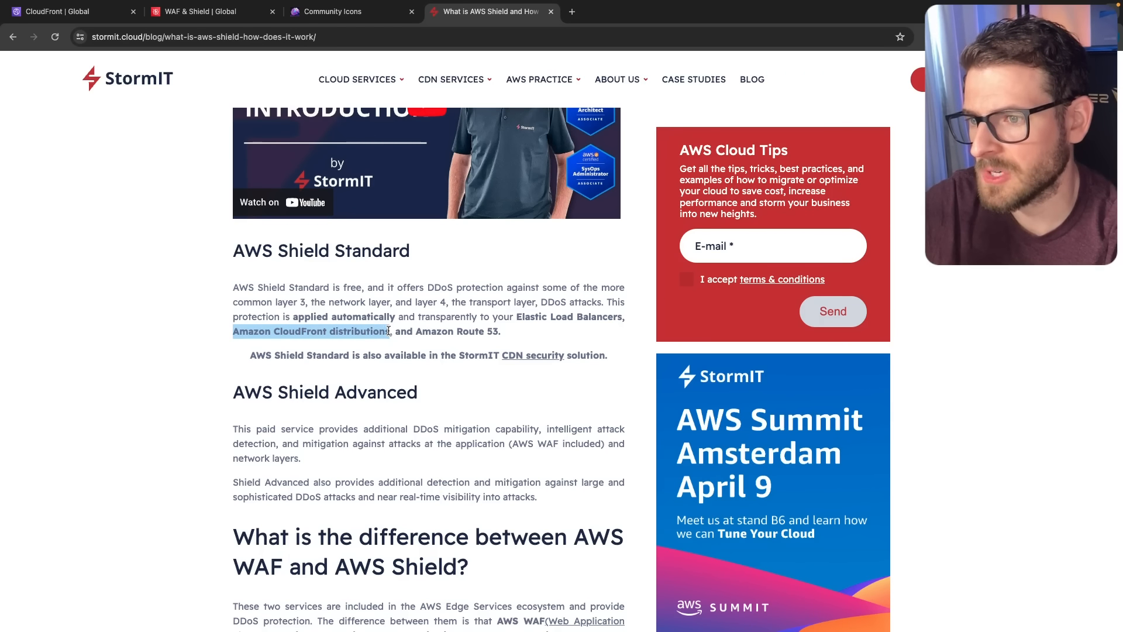
left_click_drag(382, 317, 607, 356)
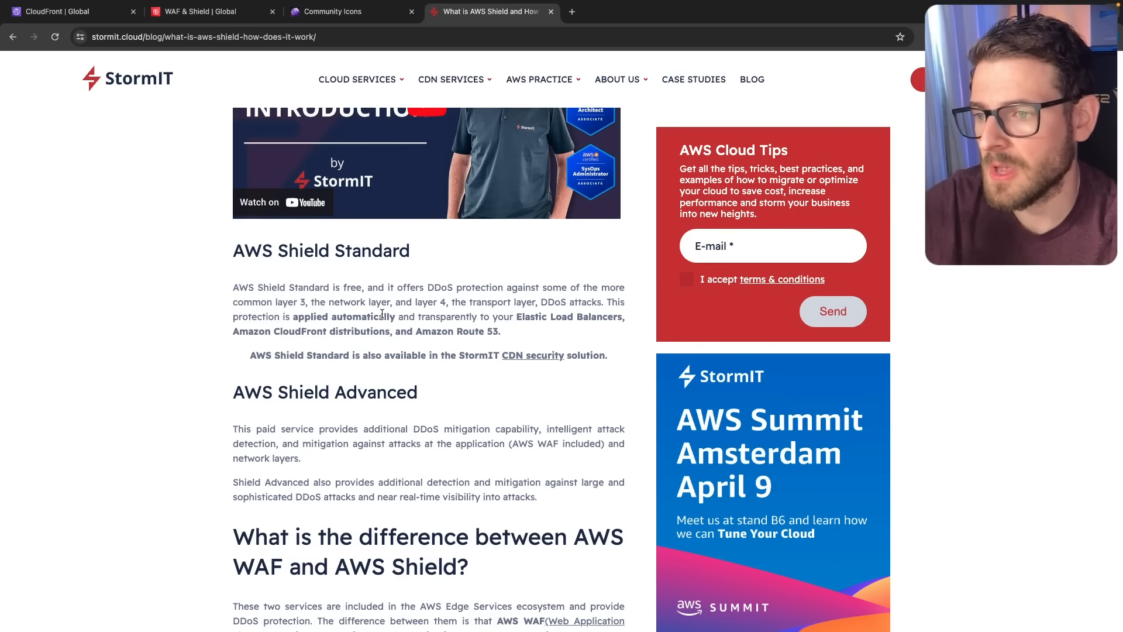
left_click(67, 12)
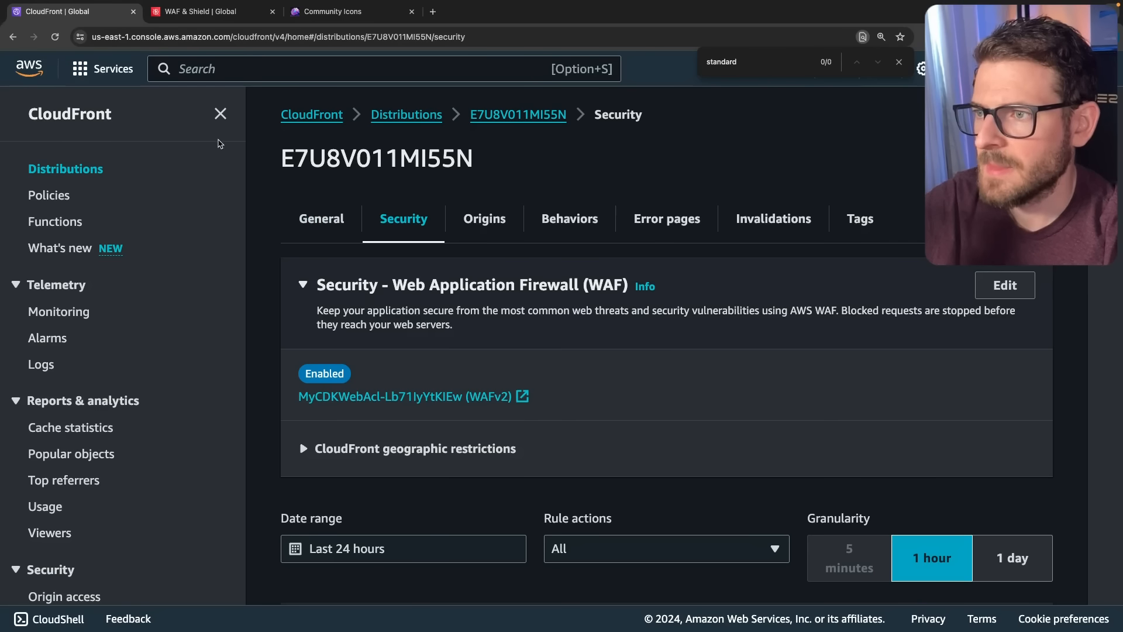